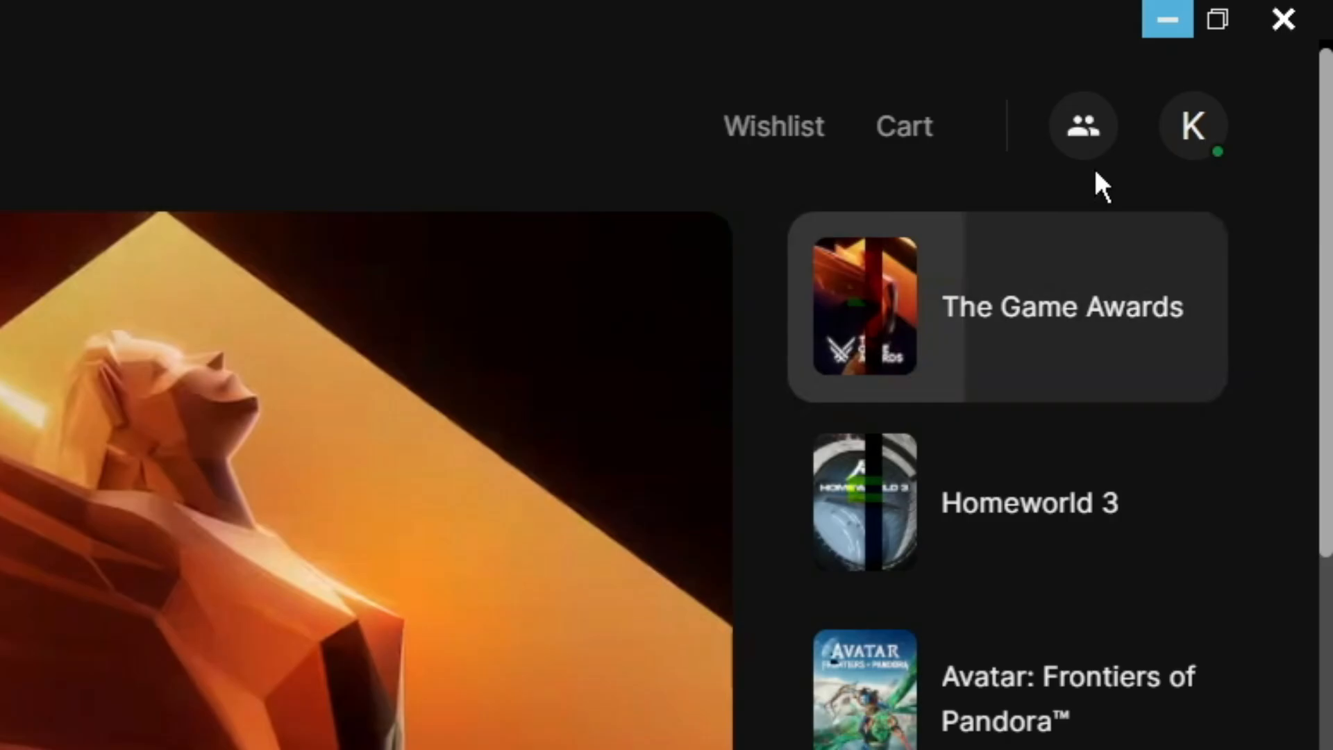
# Step: Open the Epic Games Launcher settings and scroll down to the notification options
pyautogui.click(1193, 125)
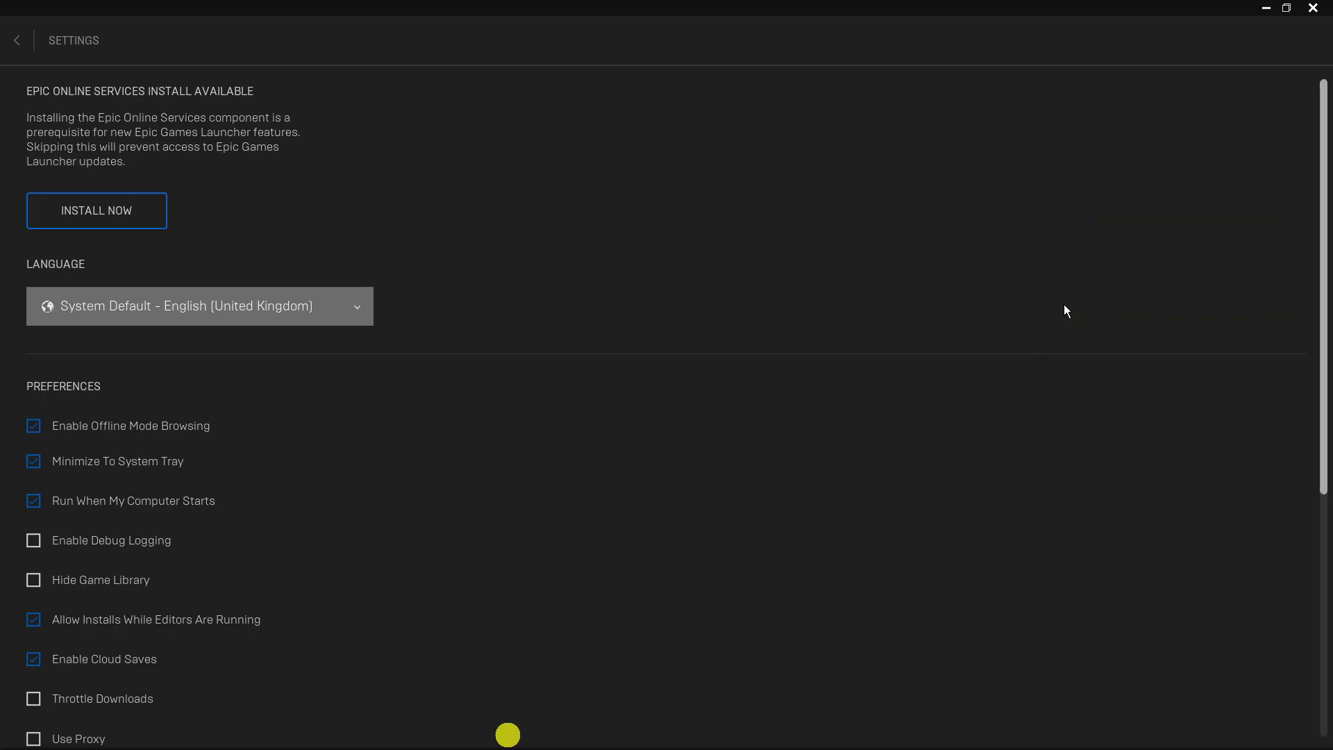
pyautogui.scroll(-3)
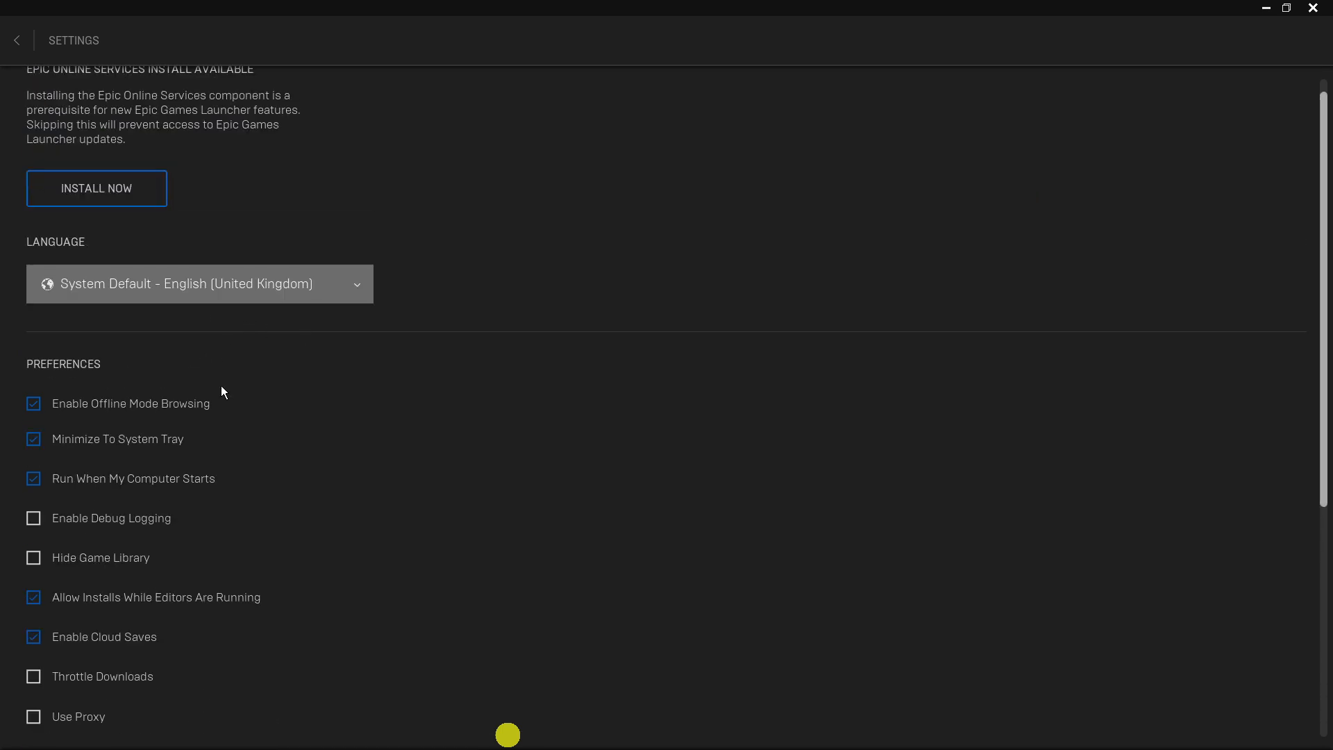
pyautogui.scroll(-3)
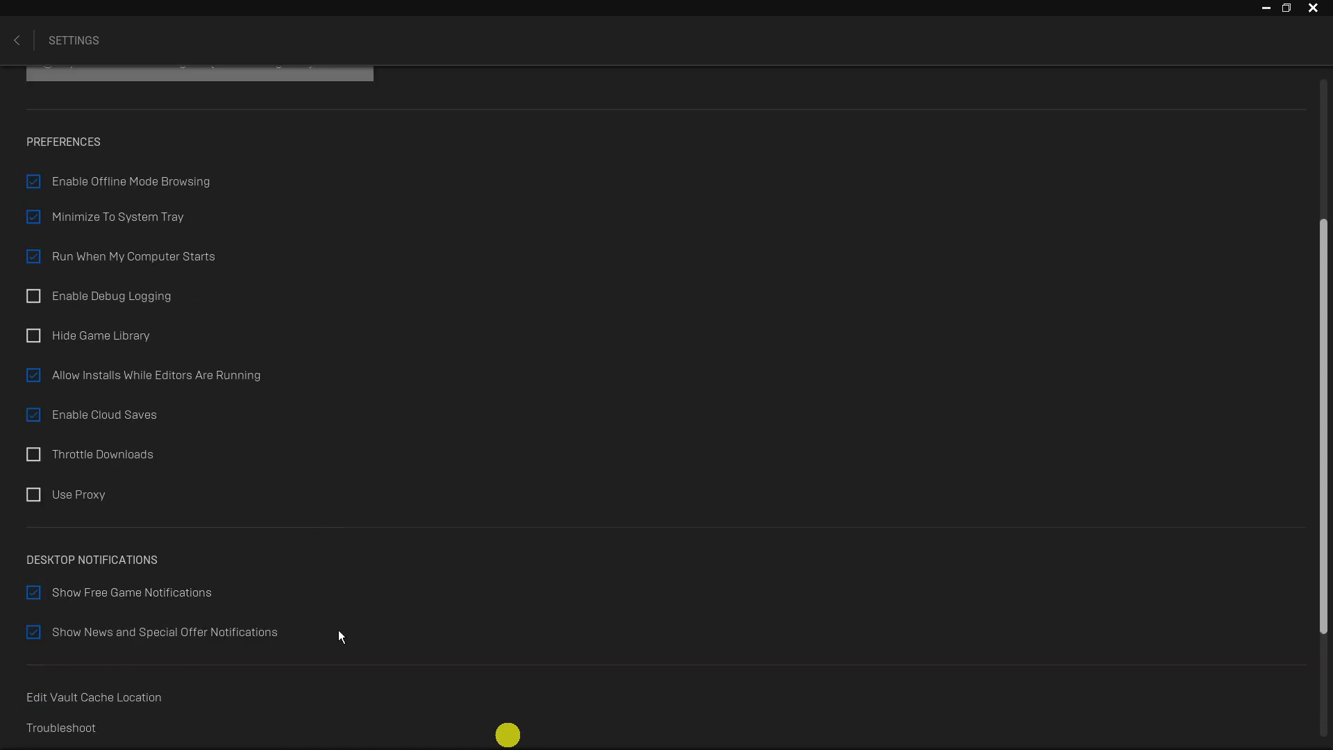
pyautogui.scroll(-3)
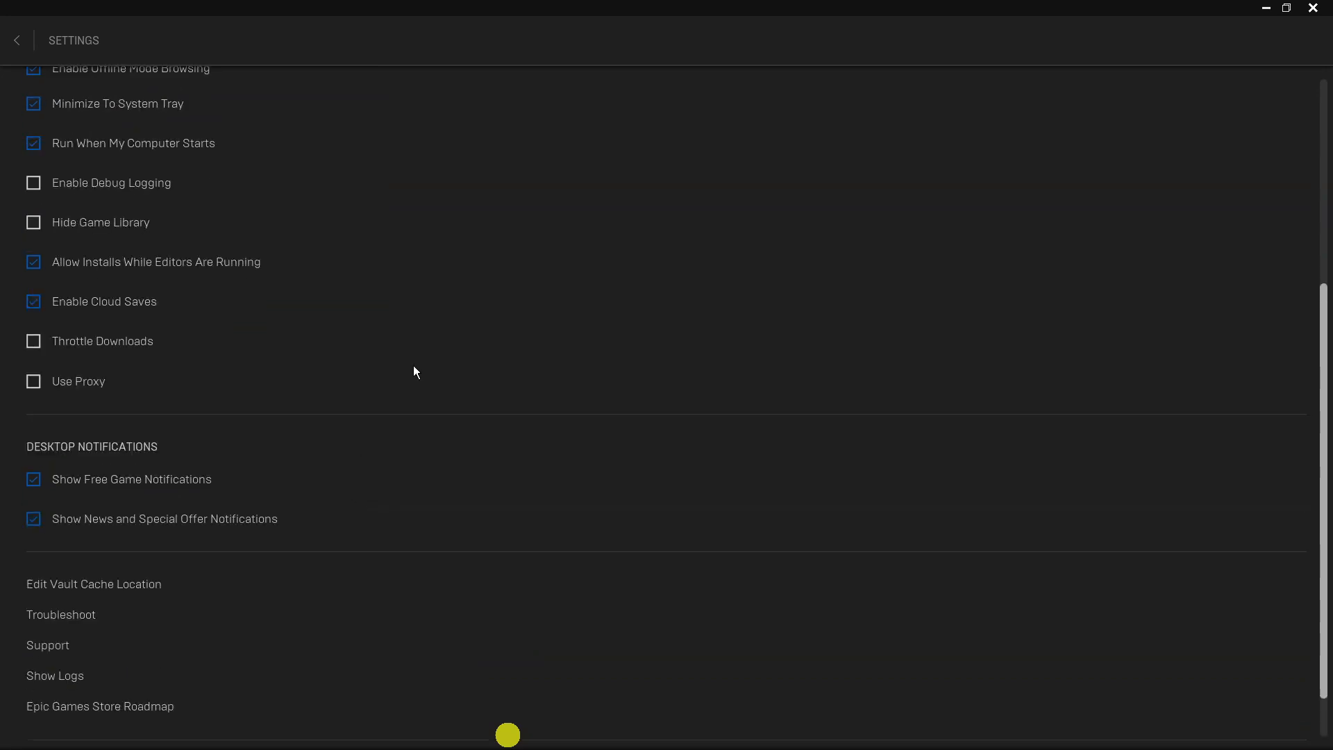
pyautogui.moveTo(81, 45)
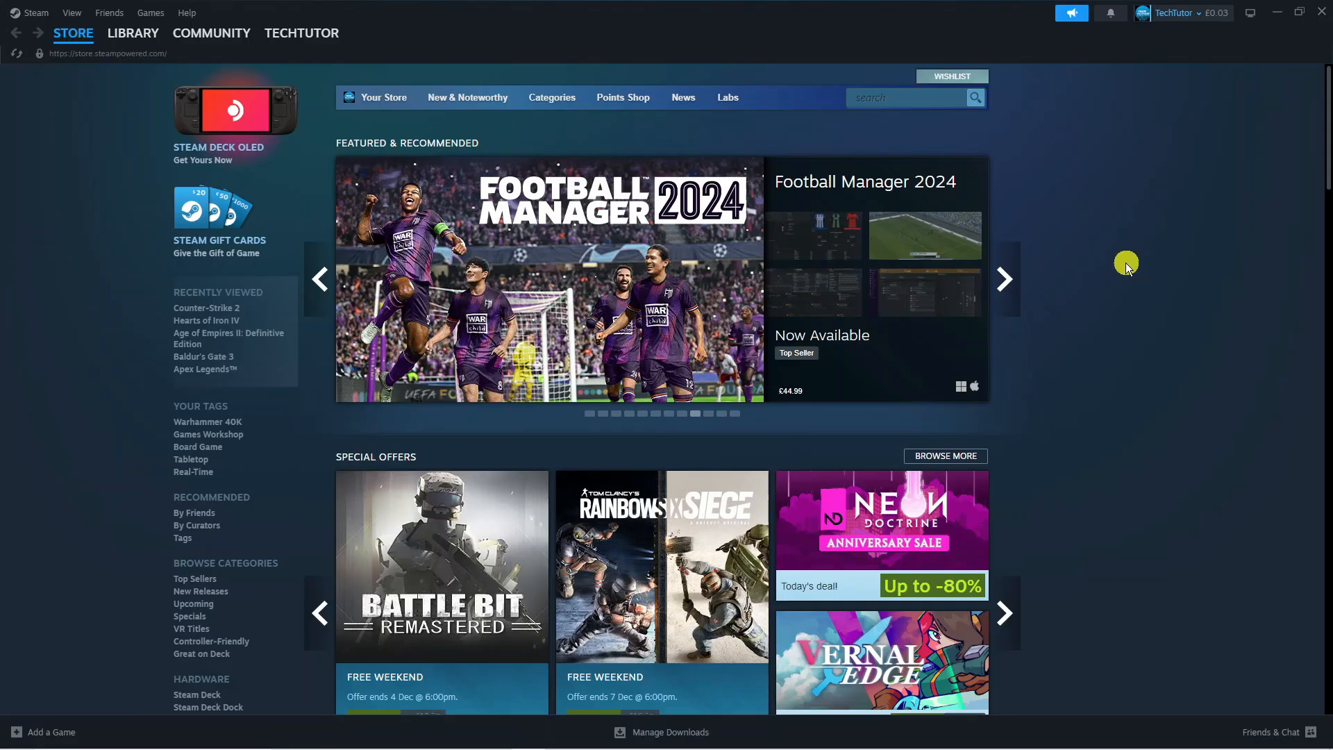
# Step: Switch Steam to the LIBRARY Home page showing installed games and shelves
pyautogui.click(1004, 280)
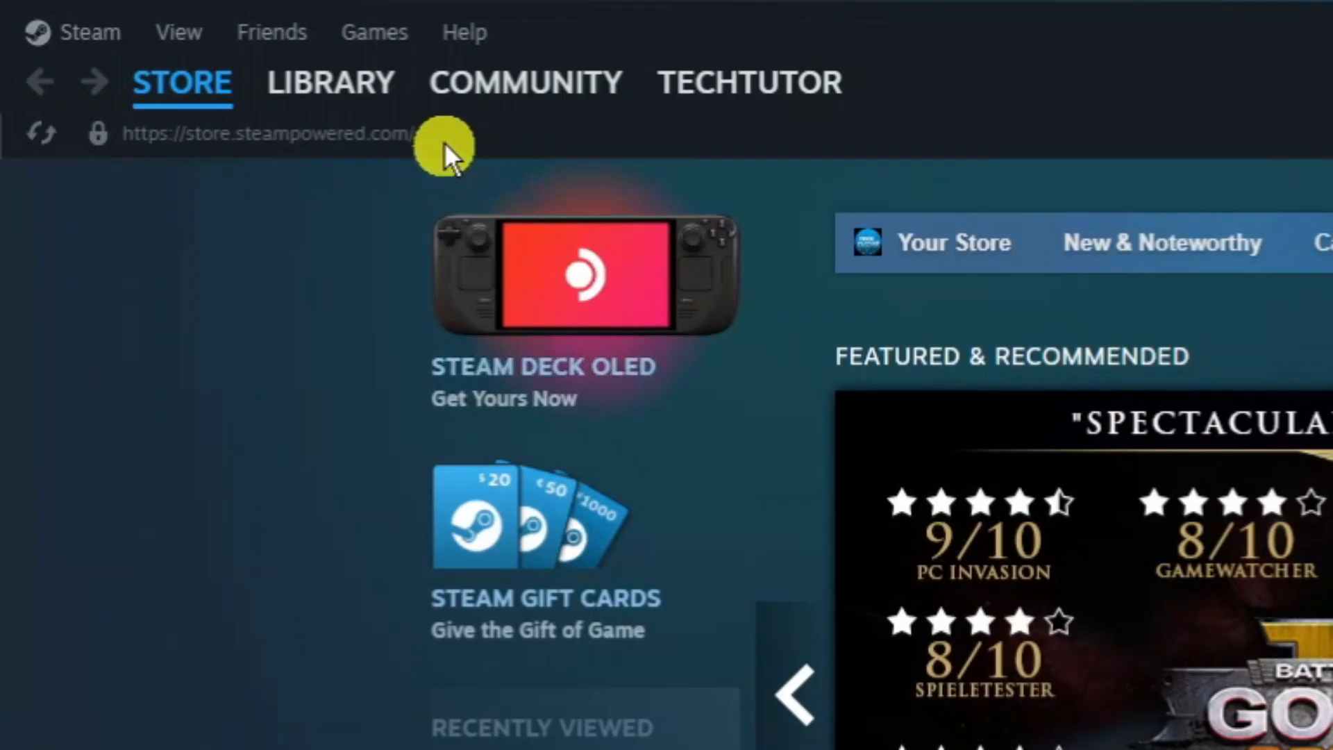
pyautogui.click(330, 82)
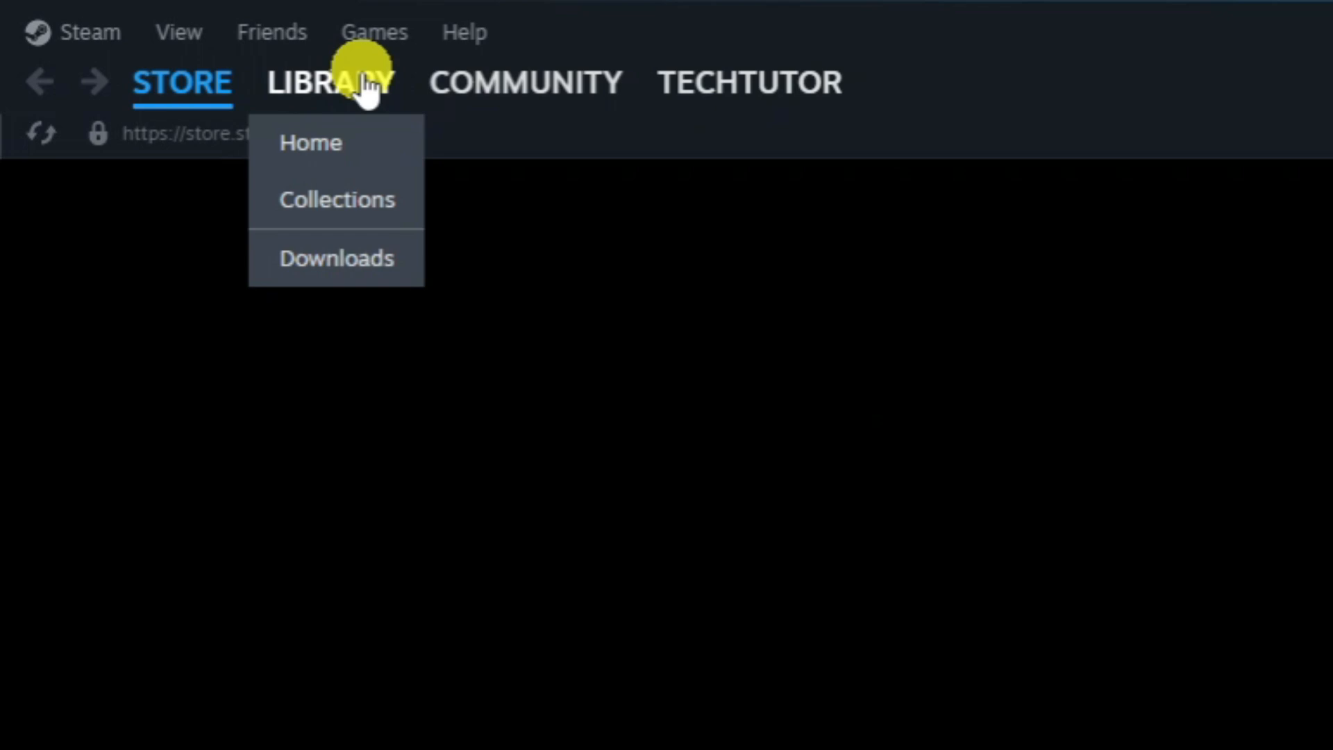
pyautogui.click(310, 142)
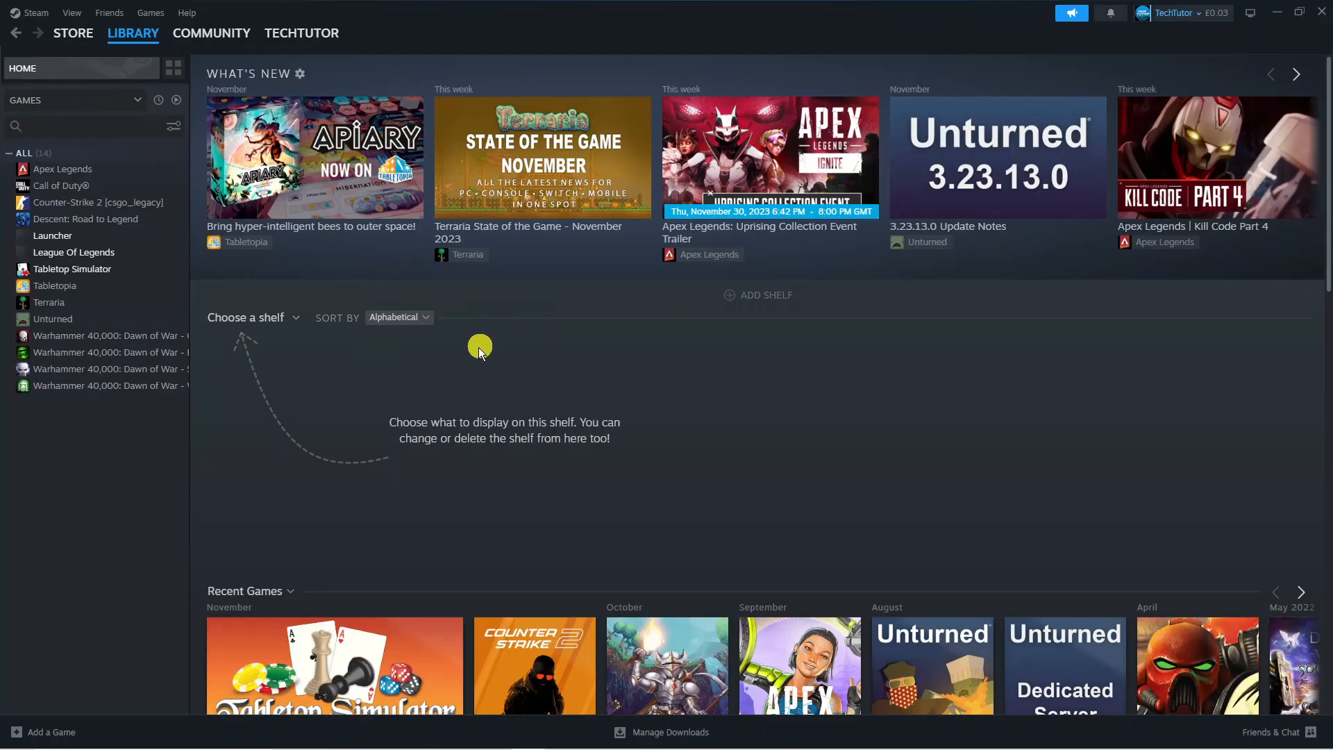
pyautogui.moveTo(45, 699)
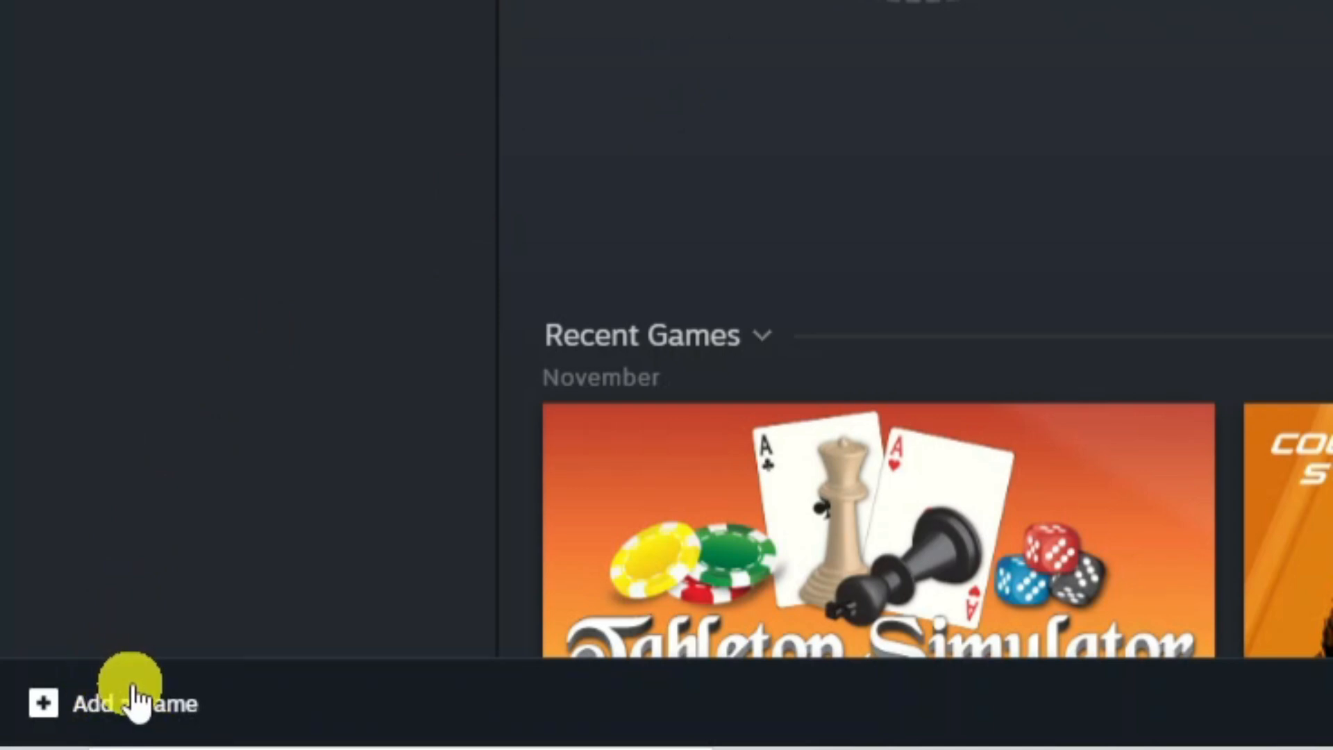
# Step: Add Epic Games Launcher as a non-Steam game via Add Selected Programs
pyautogui.click(114, 703)
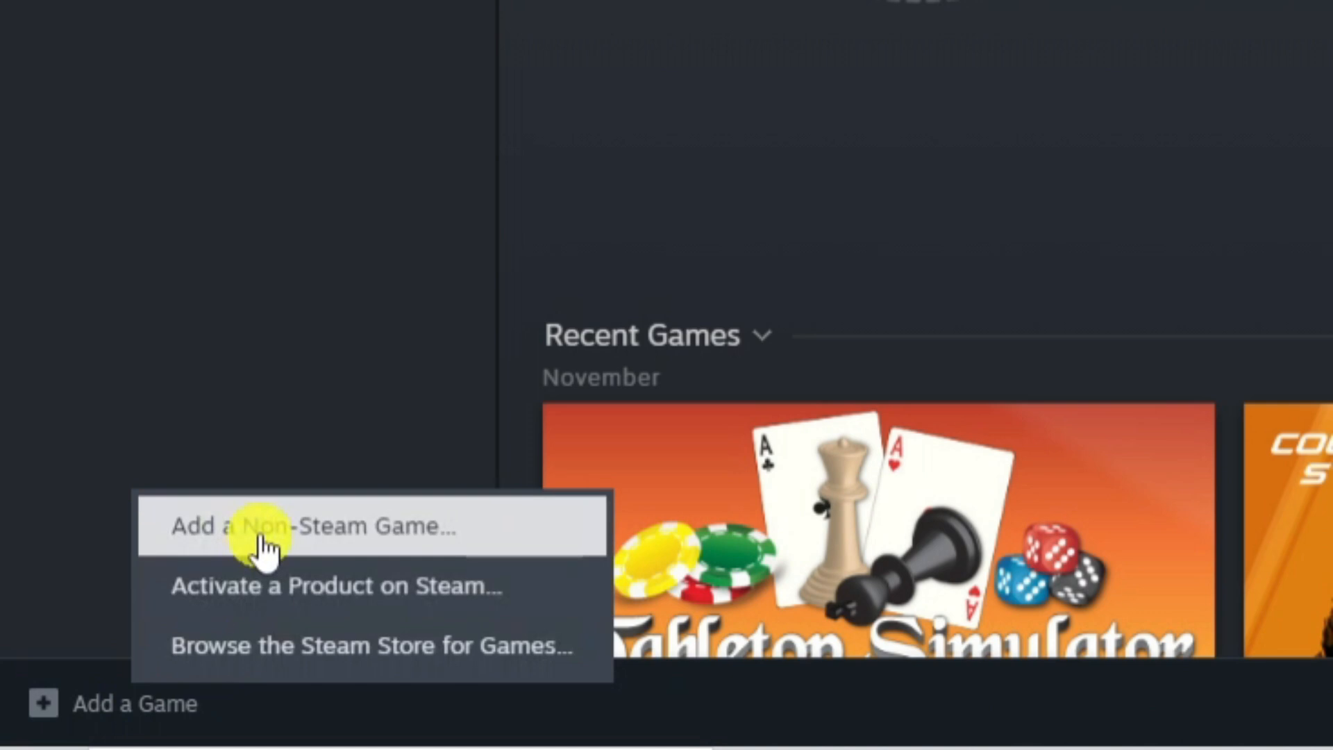
pyautogui.click(272, 526)
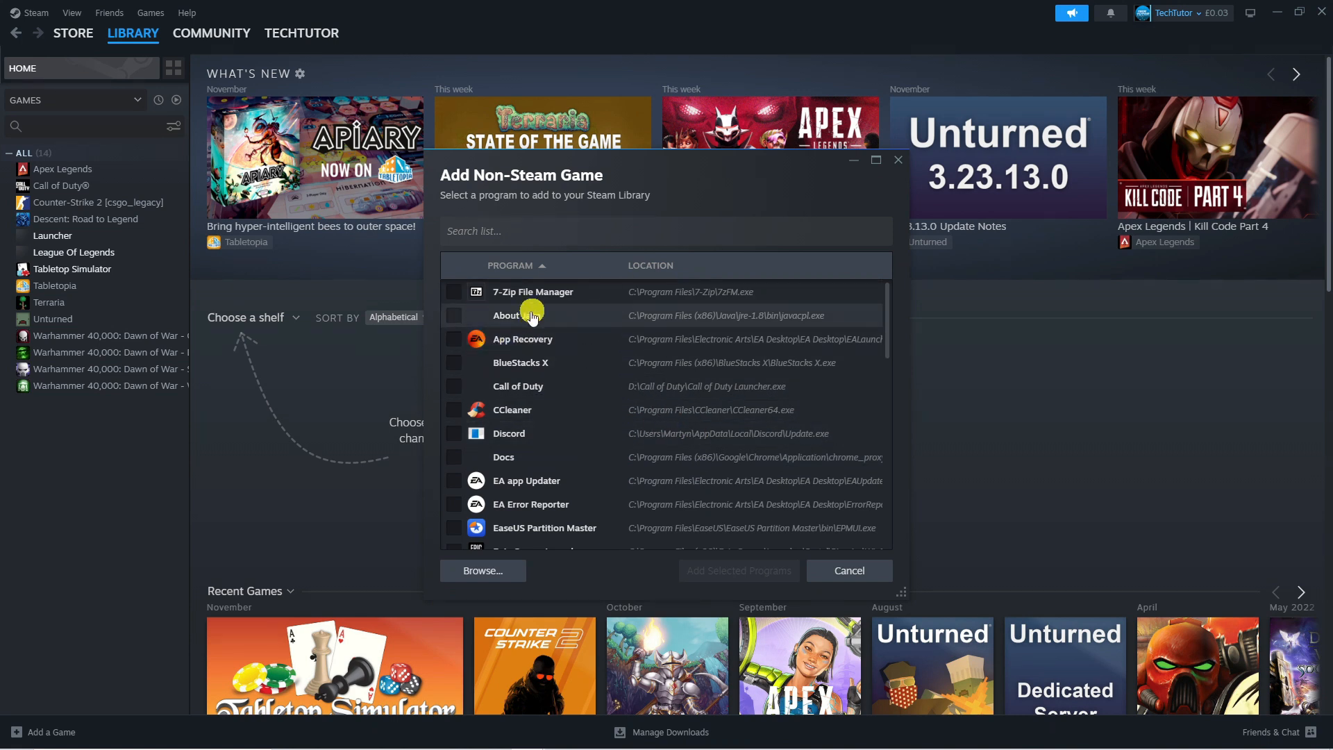
pyautogui.scroll(-3)
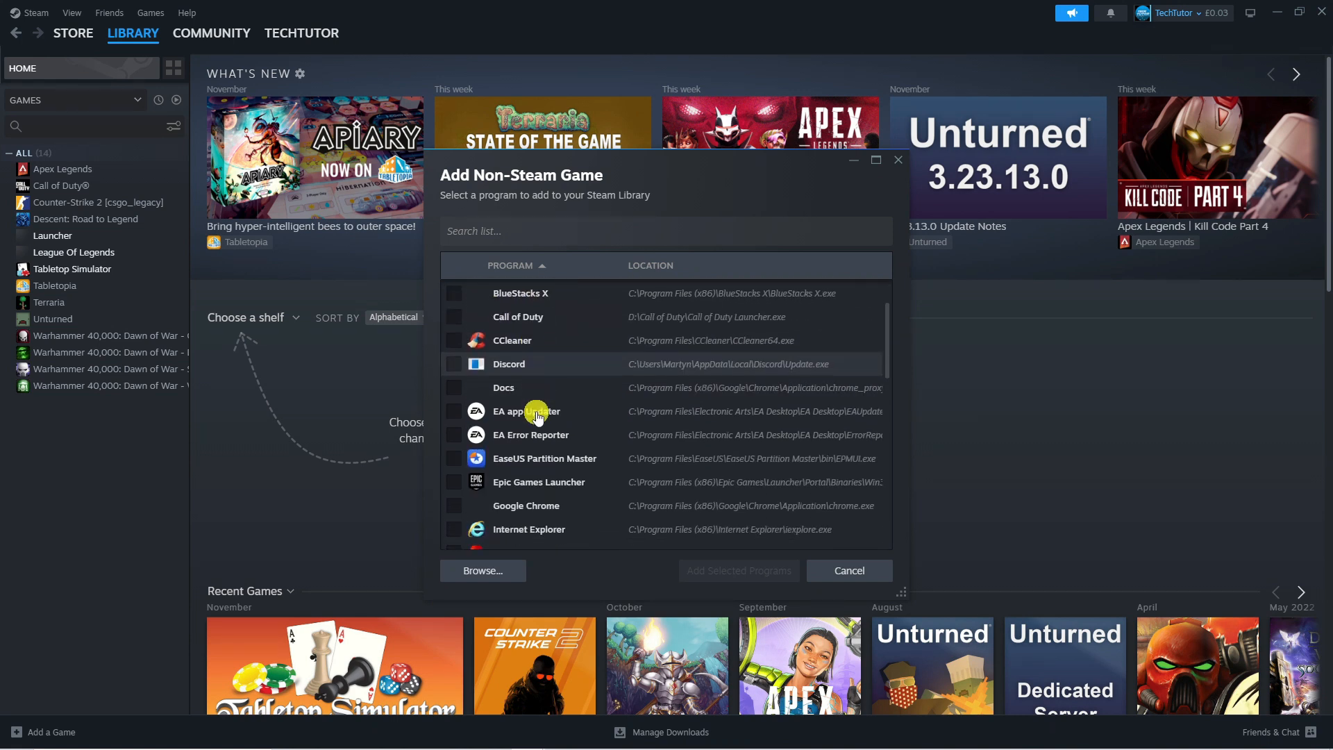
pyautogui.click(455, 482)
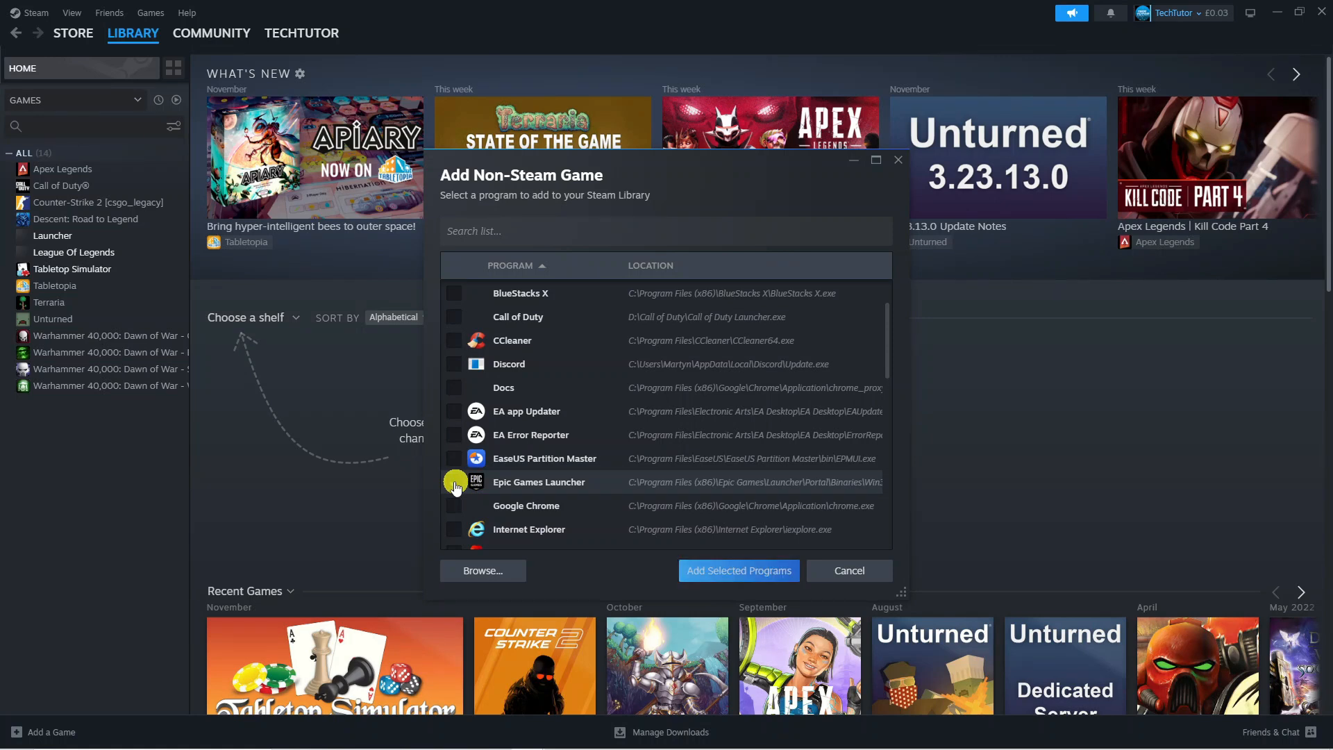
pyautogui.click(455, 482)
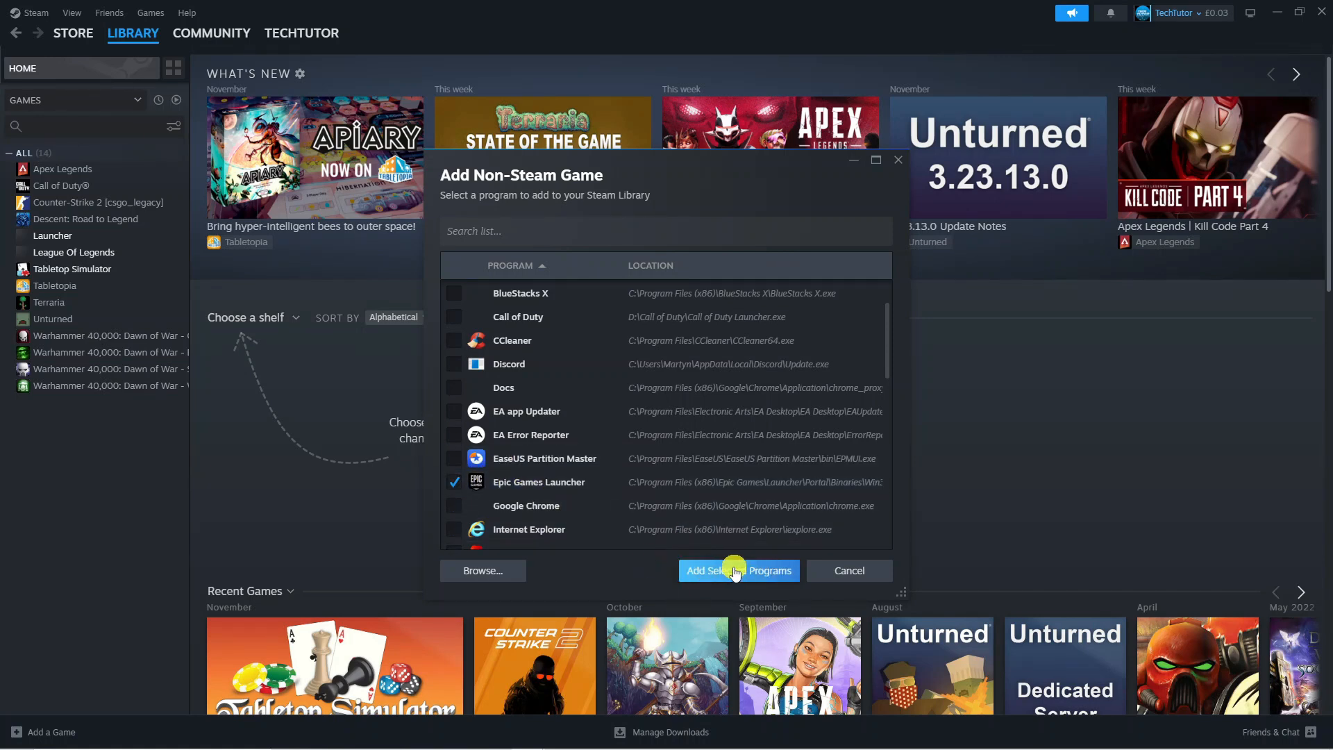
pyautogui.click(739, 571)
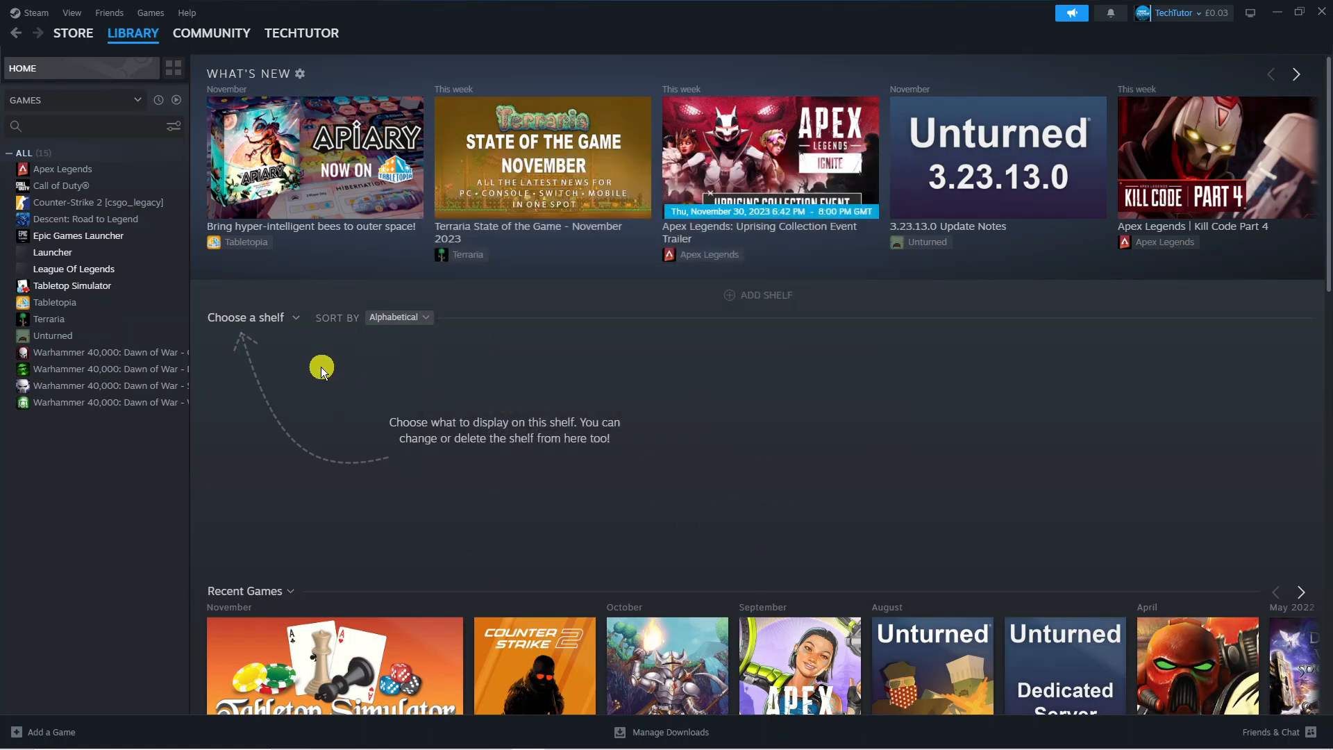
pyautogui.moveTo(157, 252)
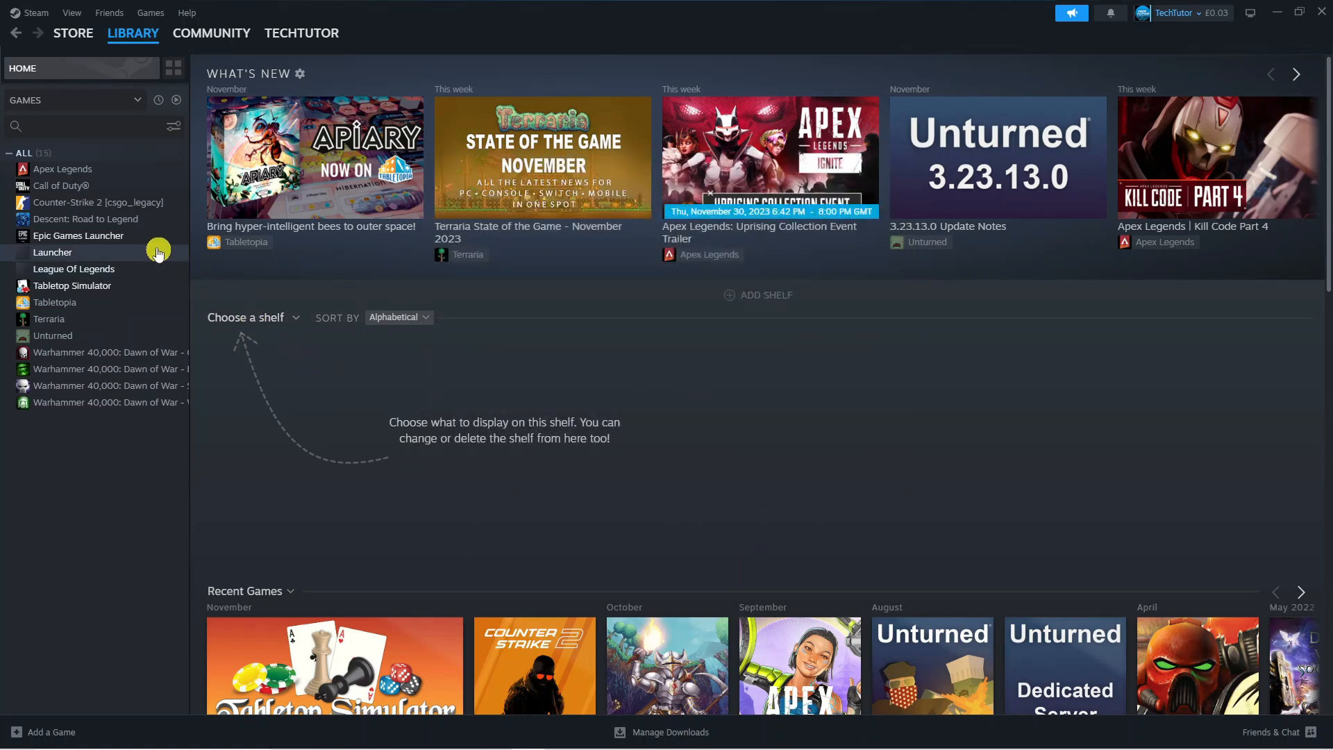
pyautogui.moveTo(185, 258)
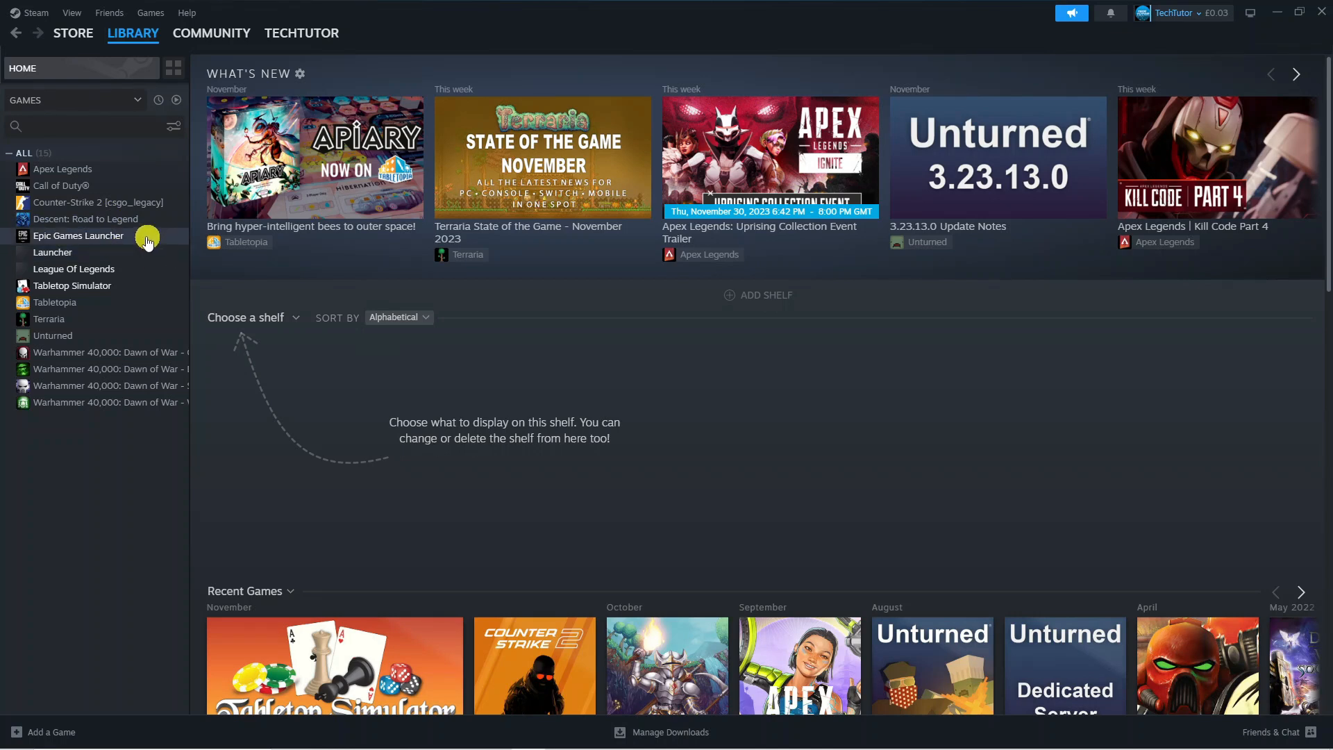
# Step: Open Properties for the Epic Games Launcher entry from its library context menu
pyautogui.click(78, 235)
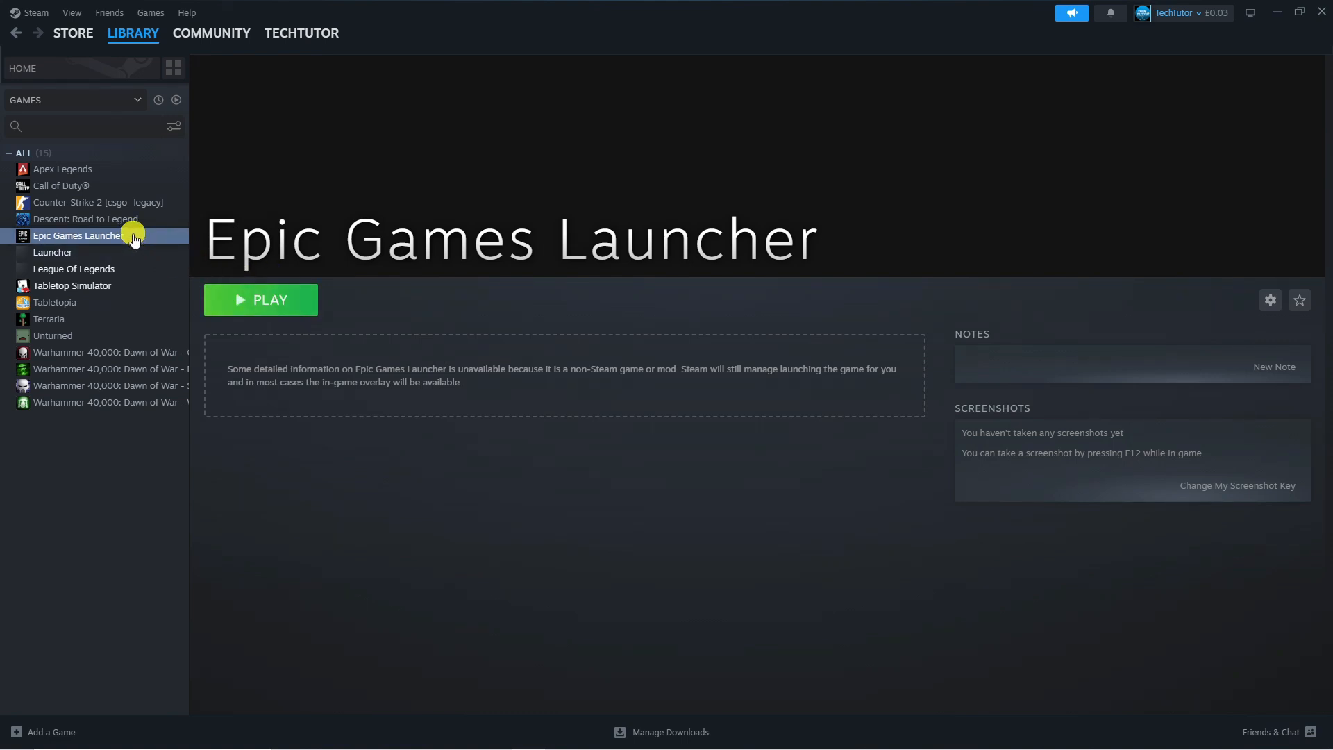
pyautogui.rightClick(76, 235)
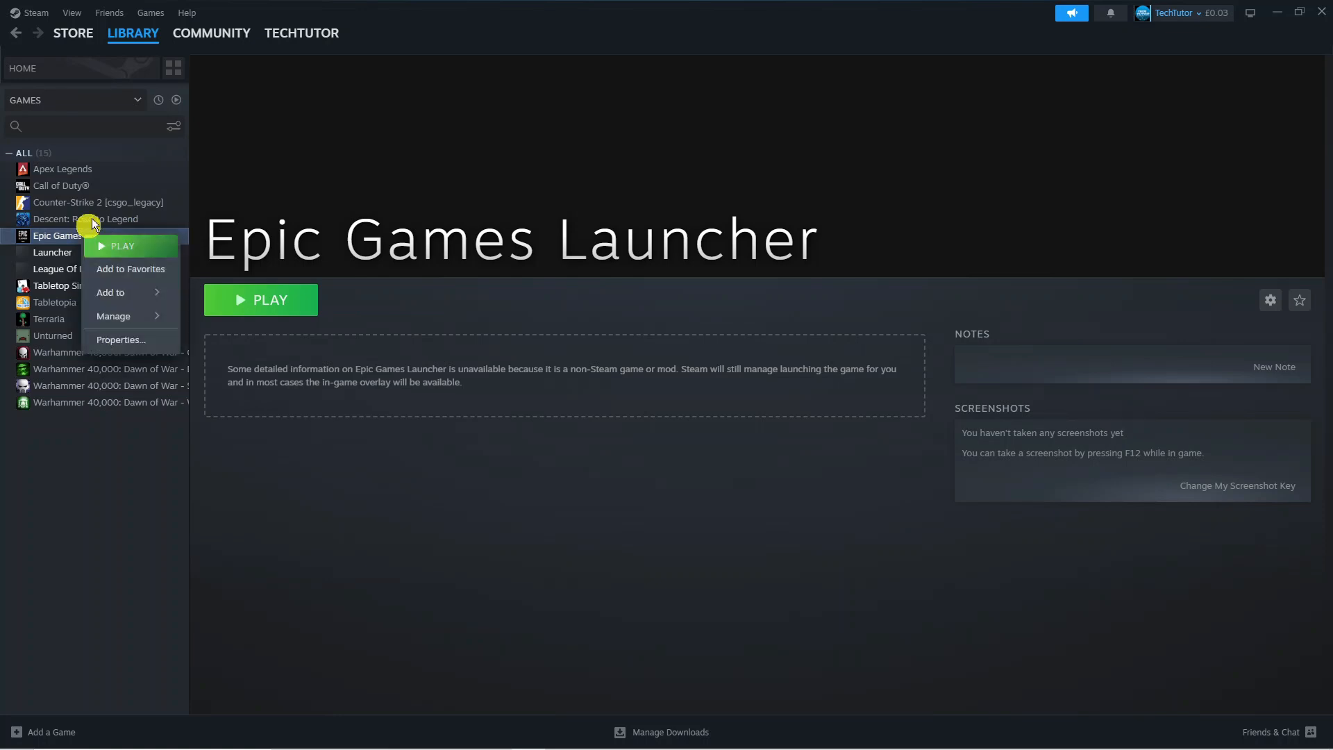
pyautogui.moveTo(113, 246)
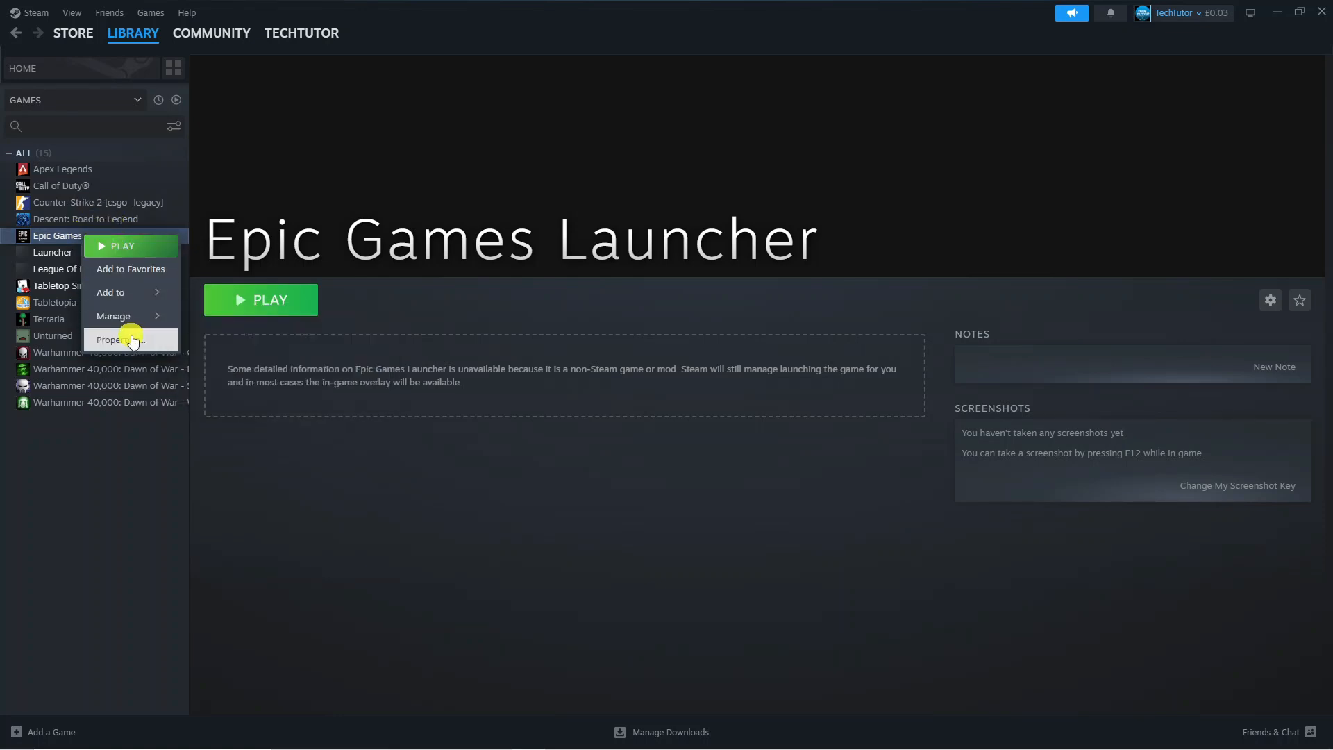
pyautogui.click(114, 340)
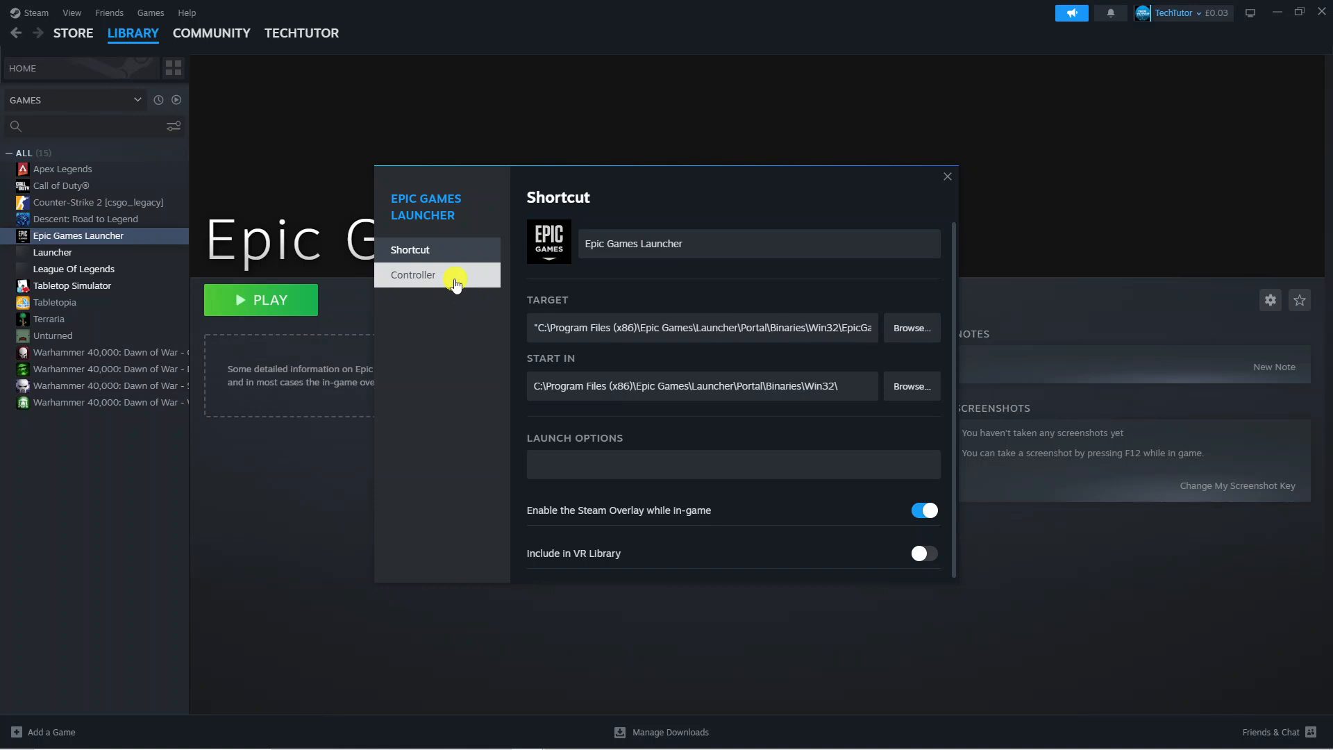
pyautogui.click(413, 275)
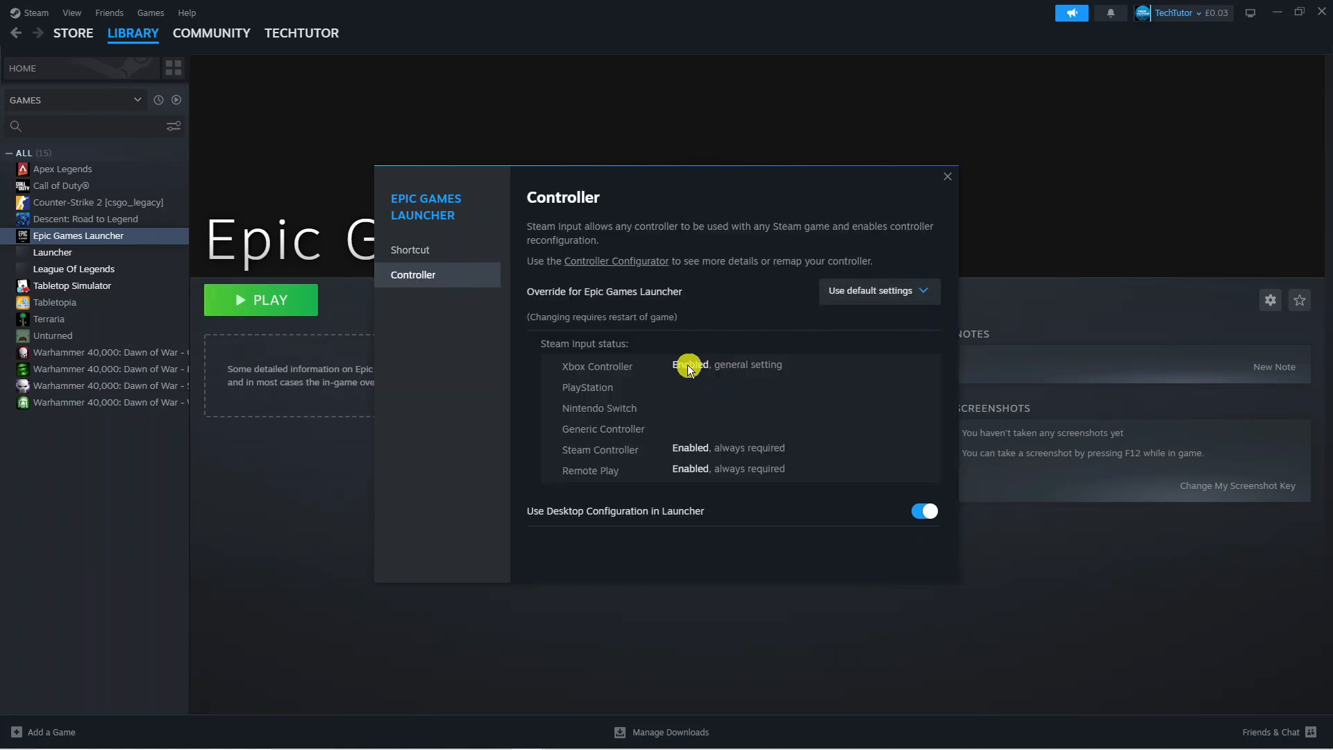
pyautogui.moveTo(628, 471)
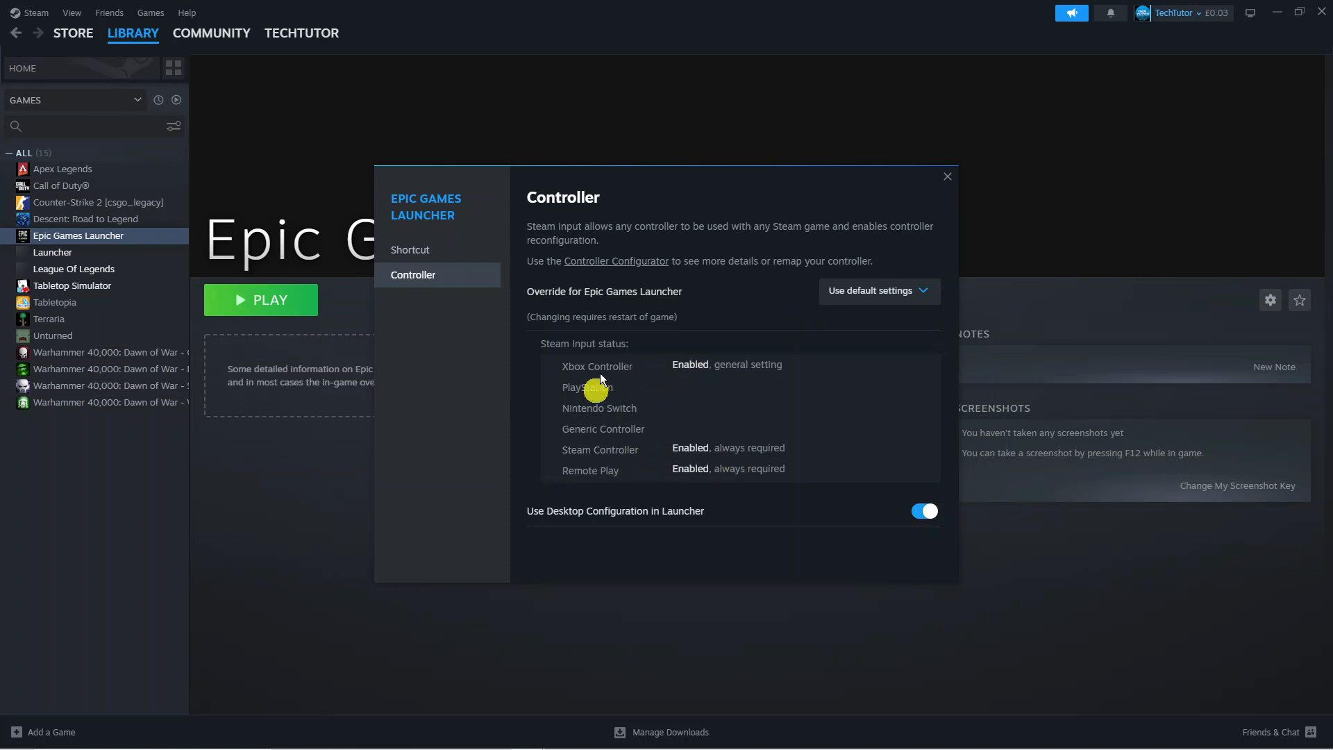
pyautogui.moveTo(633, 384)
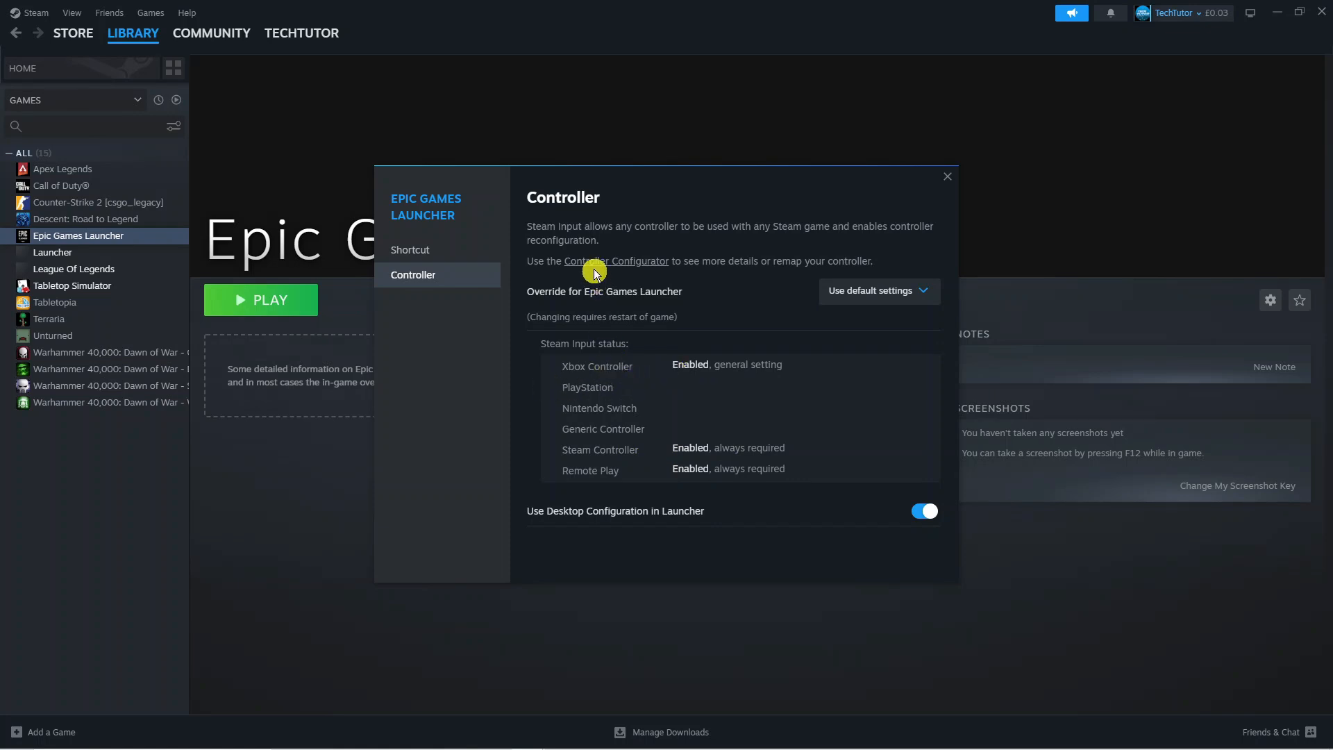
pyautogui.moveTo(638, 265)
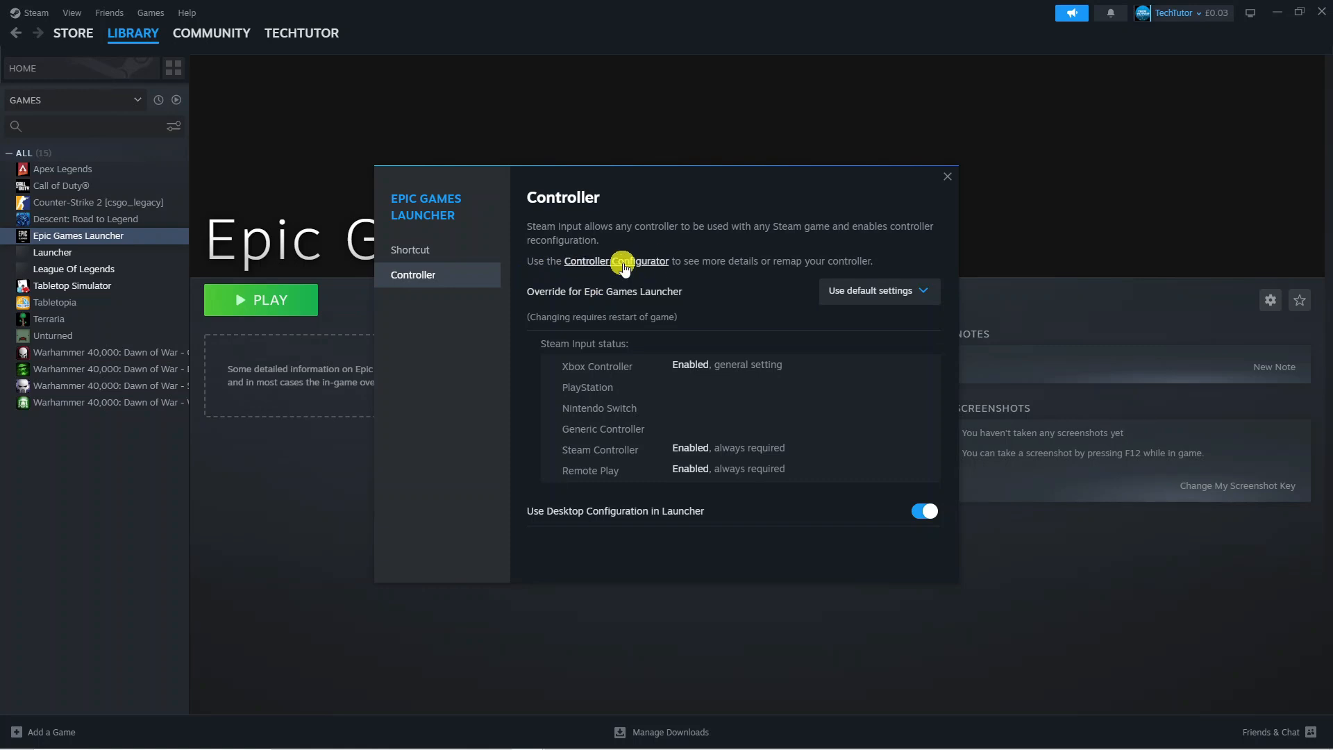
# Step: Launch the Controller Configurator and advance to the second Steam Input page
pyautogui.click(609, 261)
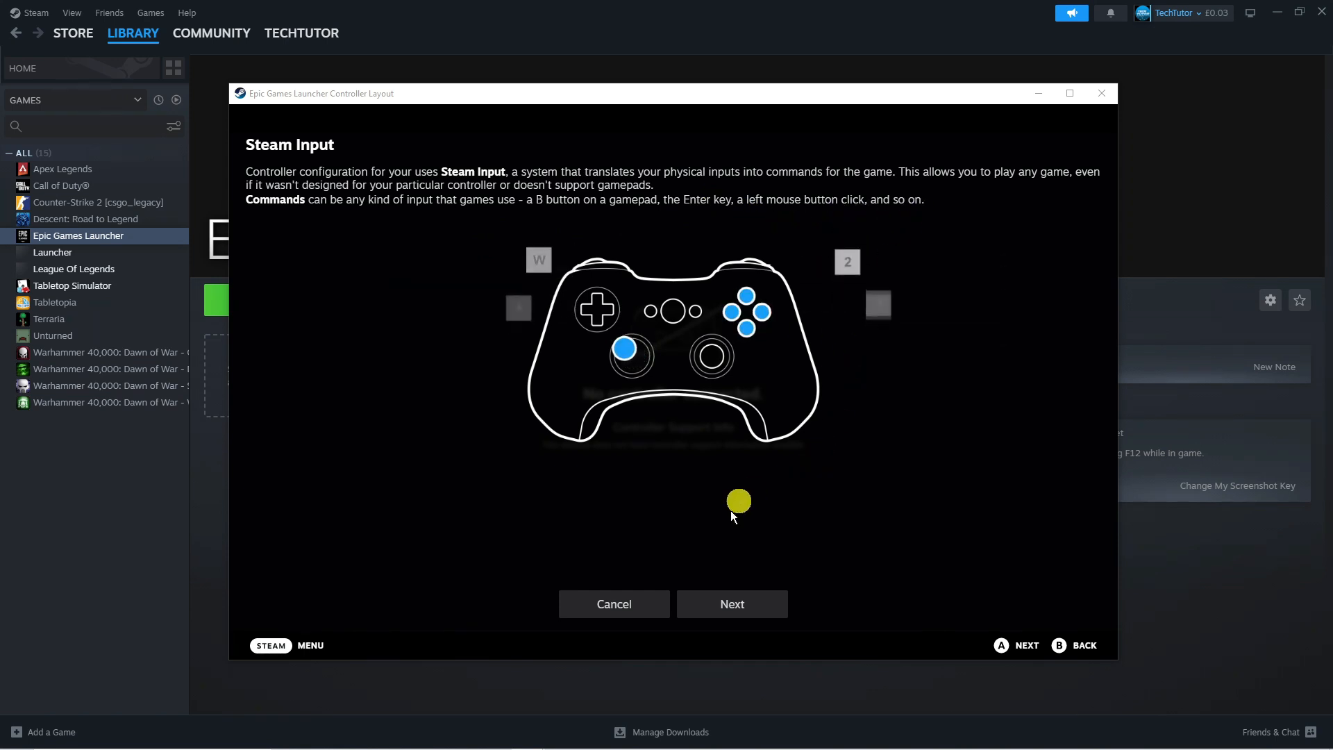
pyautogui.click(731, 604)
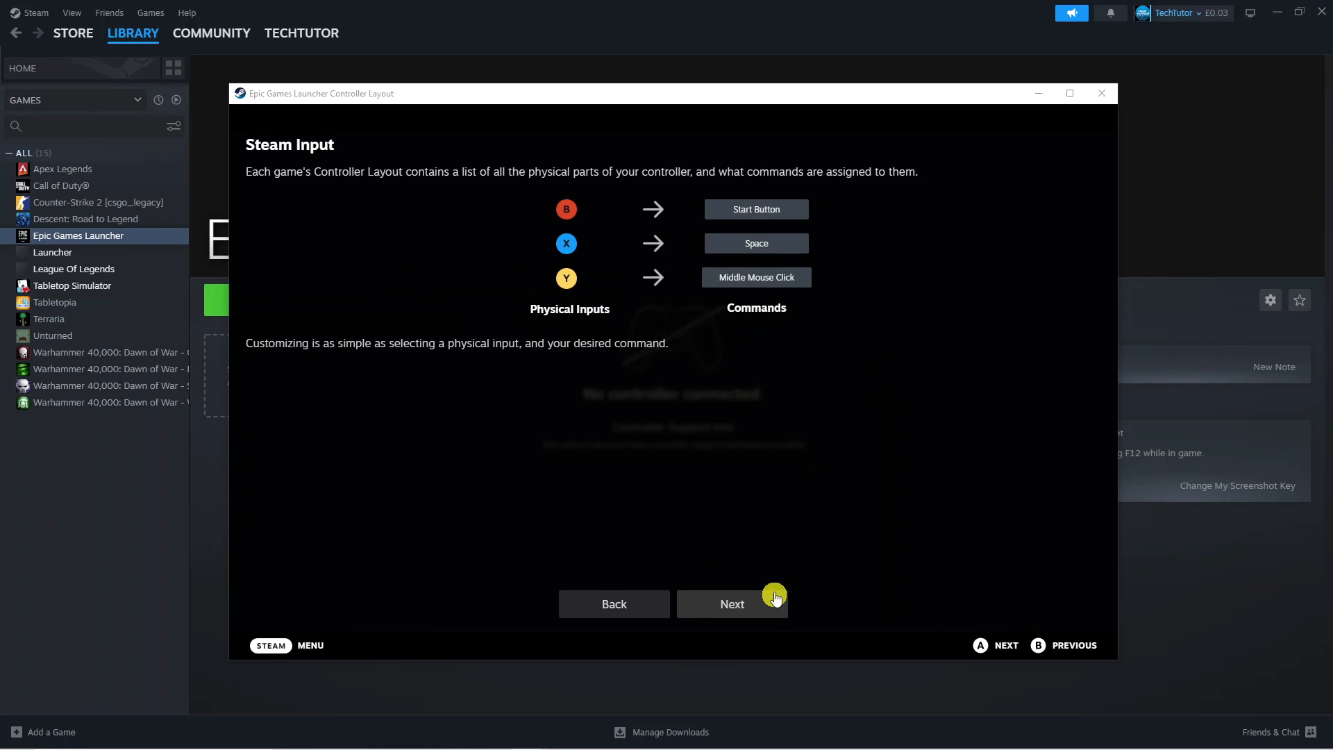
pyautogui.moveTo(683, 393)
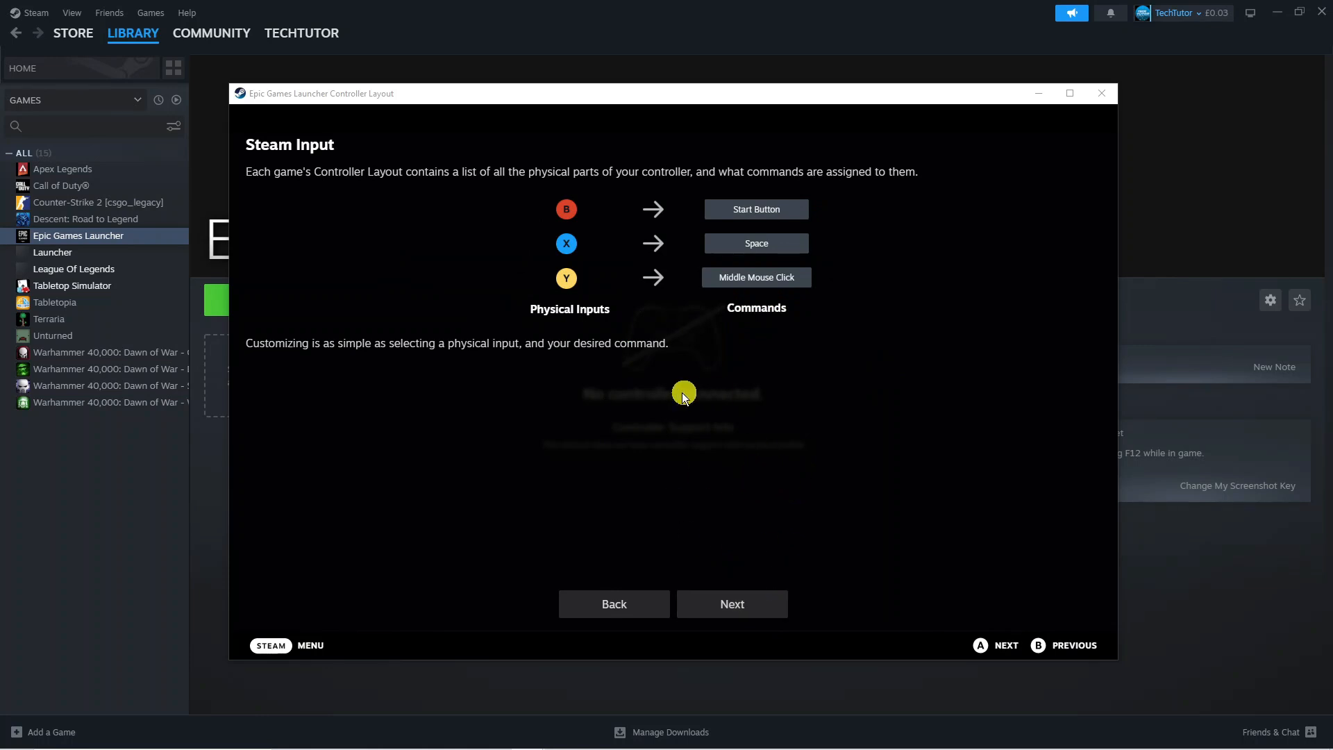
pyautogui.moveTo(806, 517)
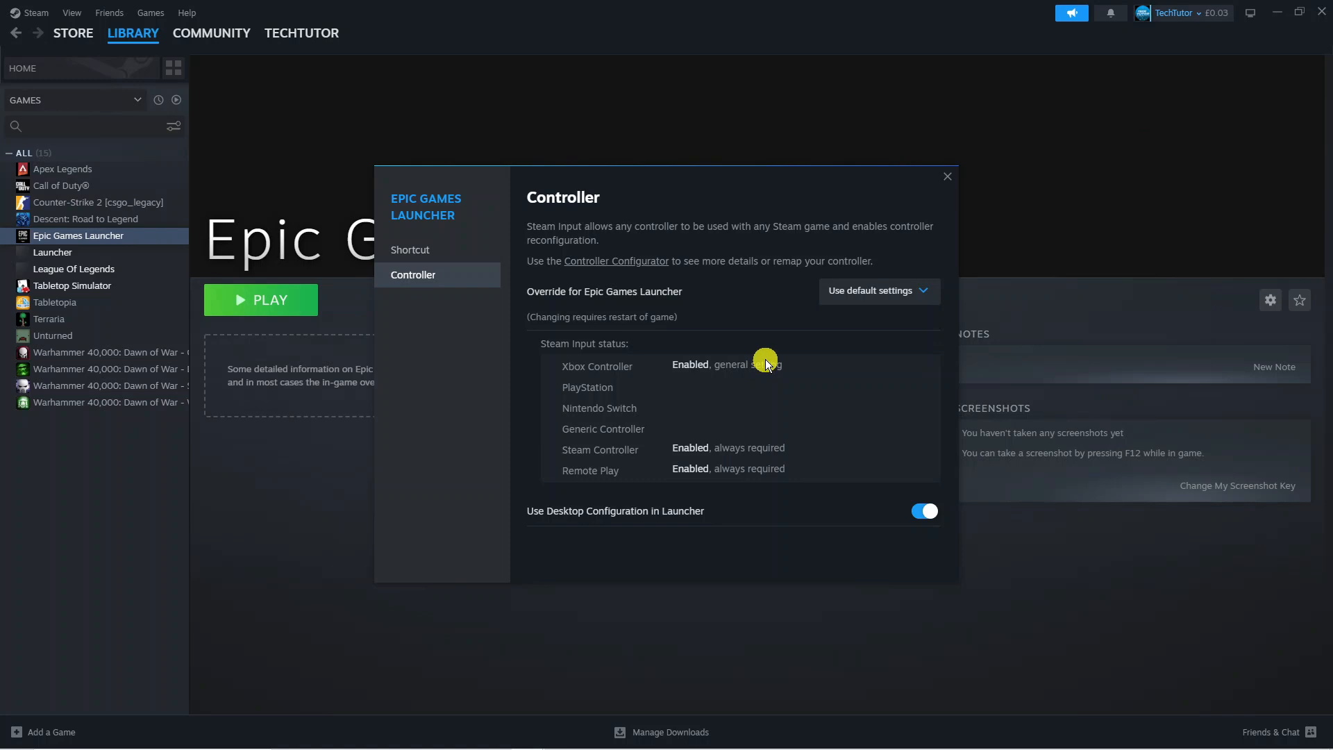
pyautogui.moveTo(838, 308)
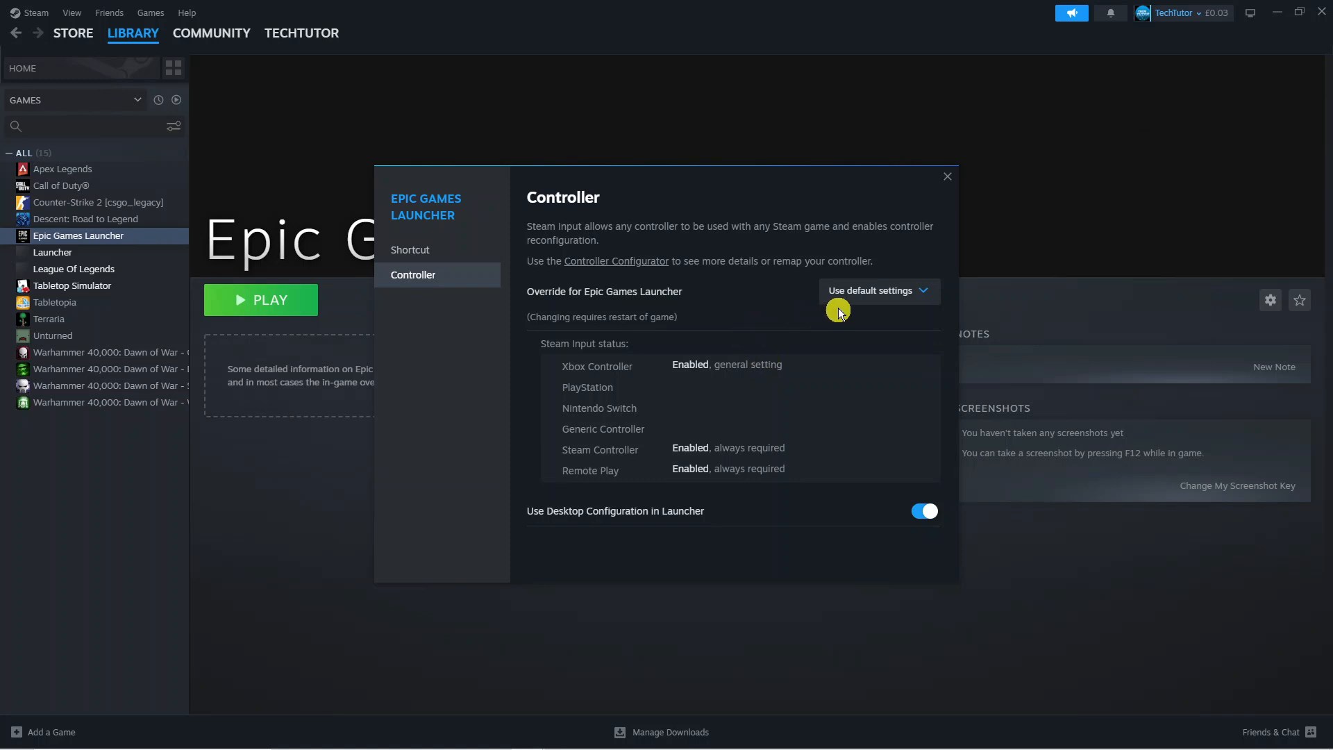
# Step: Set the Epic Games Launcher Steam Input override to Enable Steam Input
pyautogui.click(878, 290)
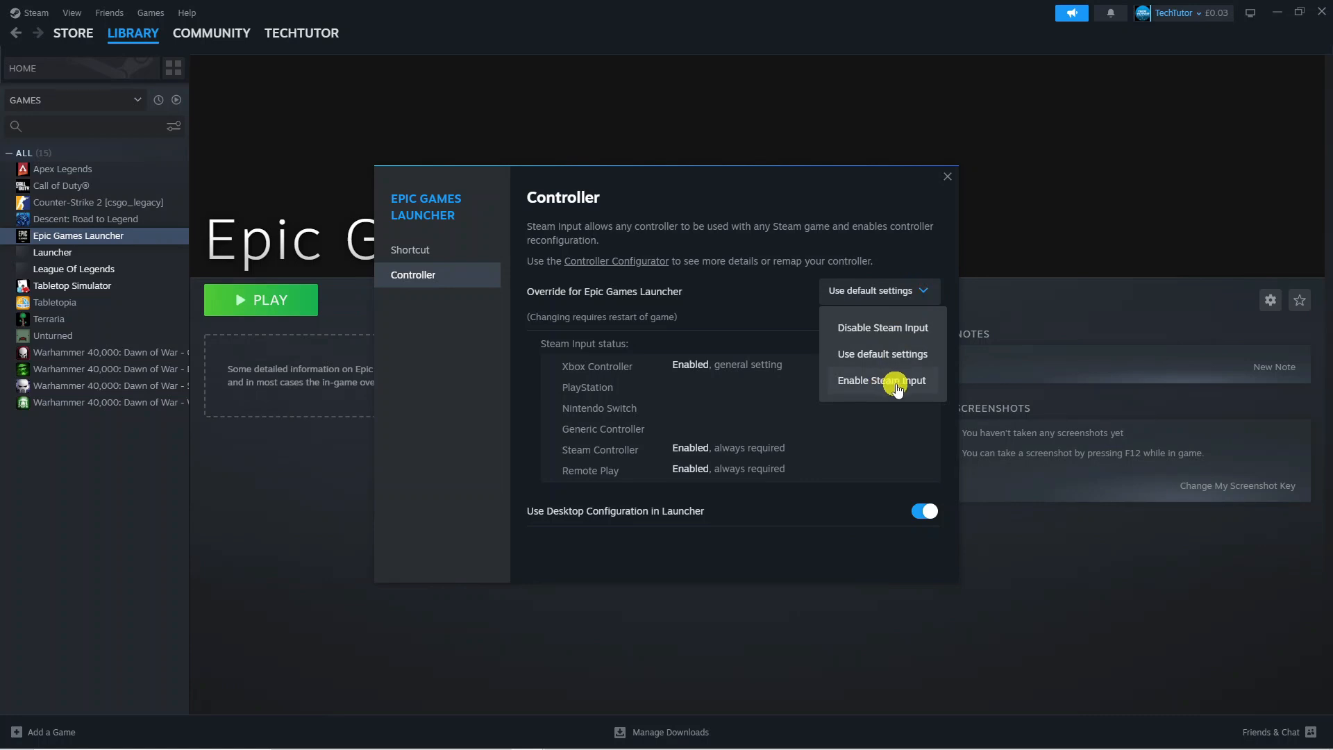
pyautogui.click(882, 380)
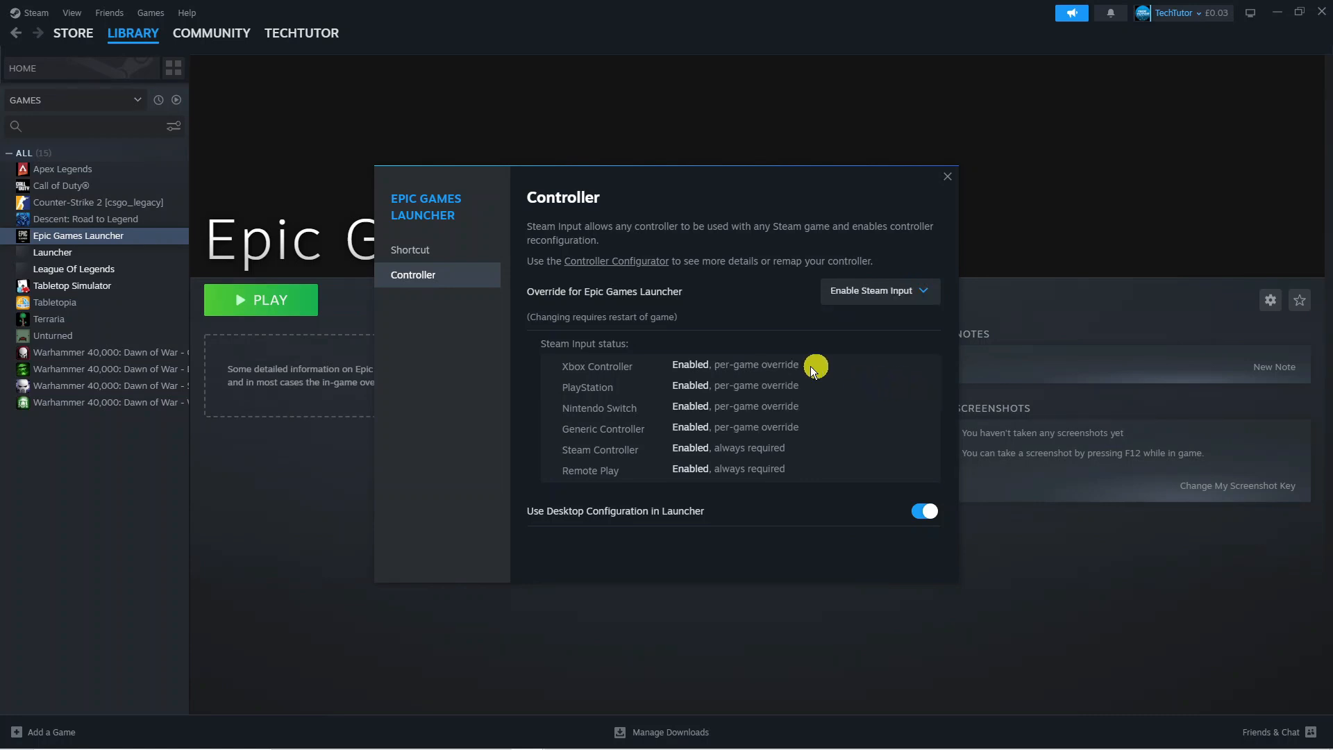
pyautogui.moveTo(620, 395)
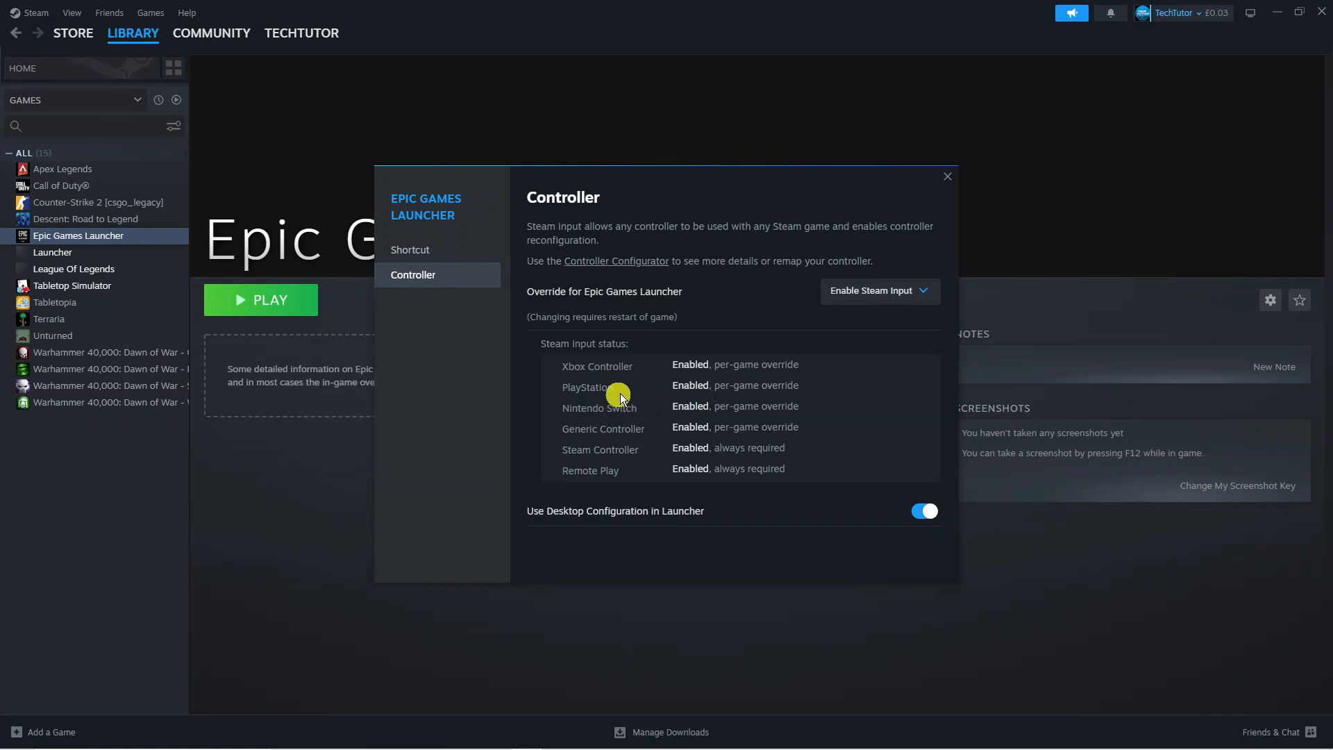
pyautogui.moveTo(748, 386)
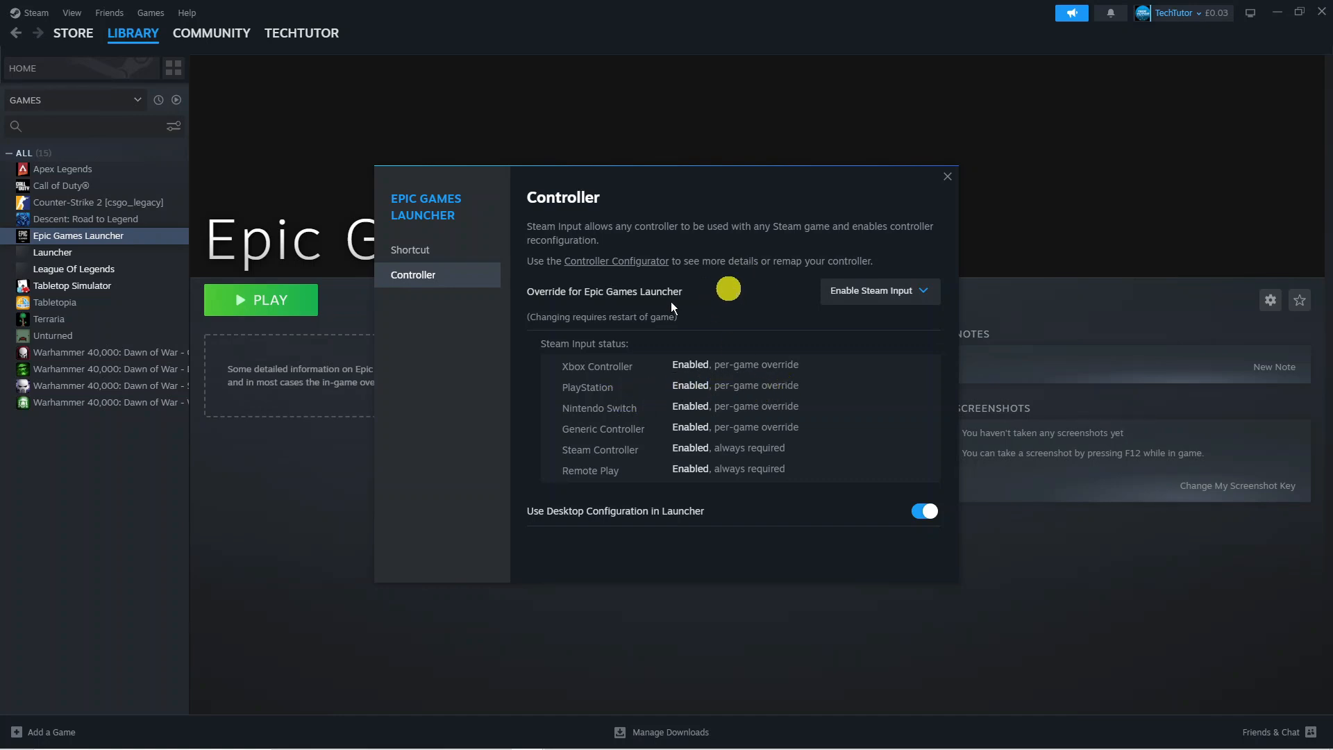
pyautogui.moveTo(522, 288)
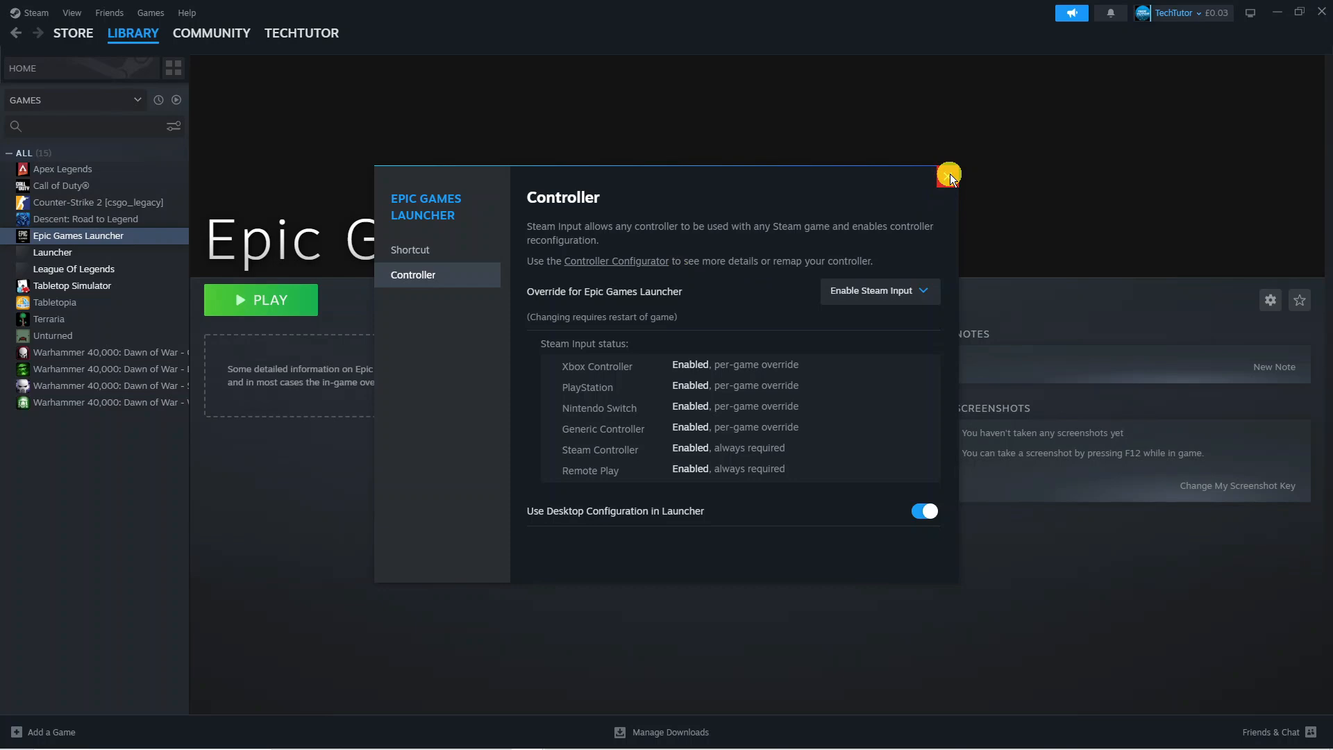
# Step: Close controller settings and click Next past the Steam Input and Non-Verified Games notices
pyautogui.click(948, 176)
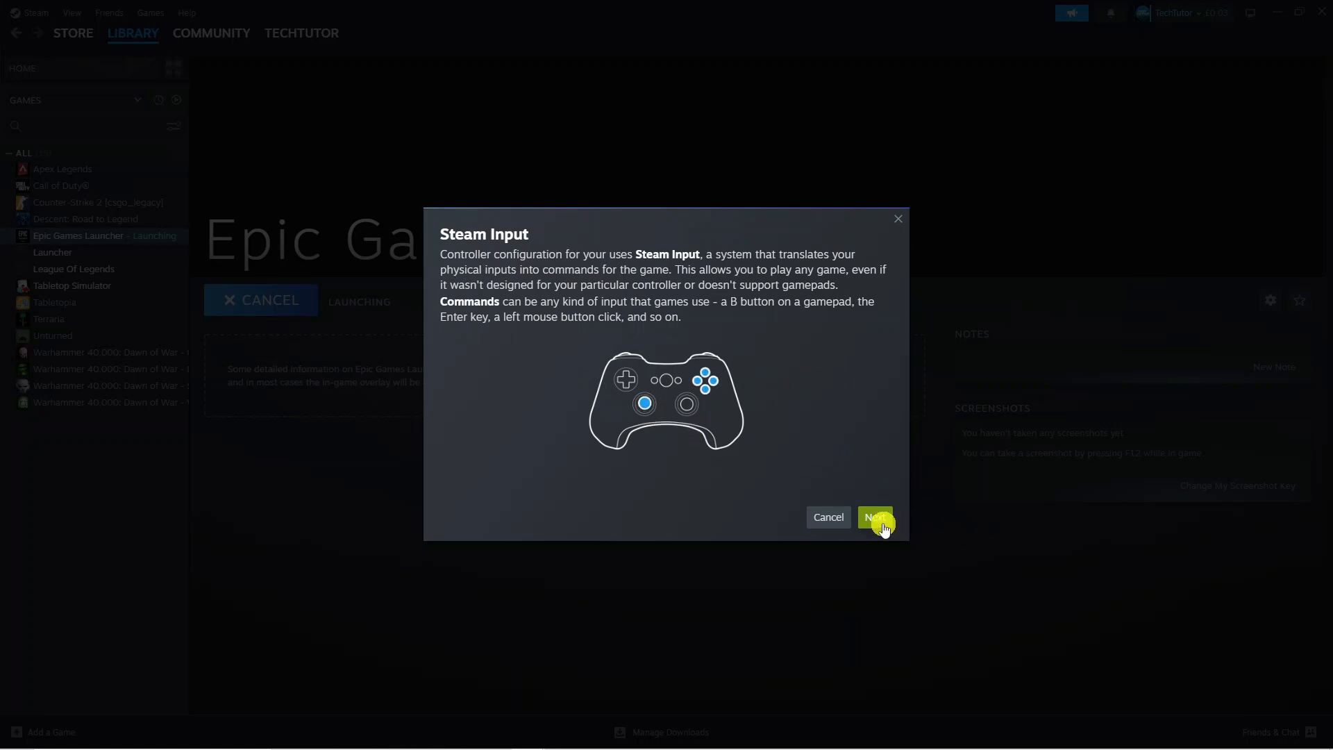
pyautogui.click(876, 516)
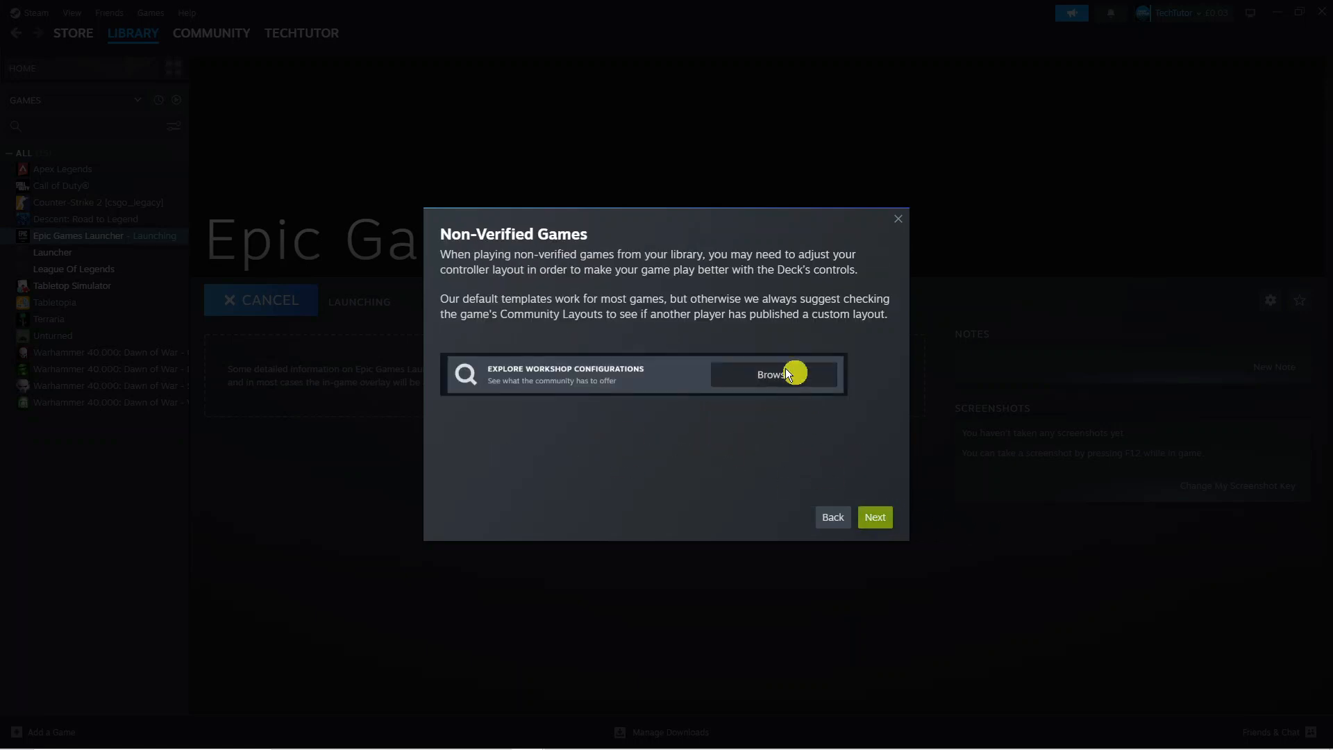
pyautogui.click(875, 516)
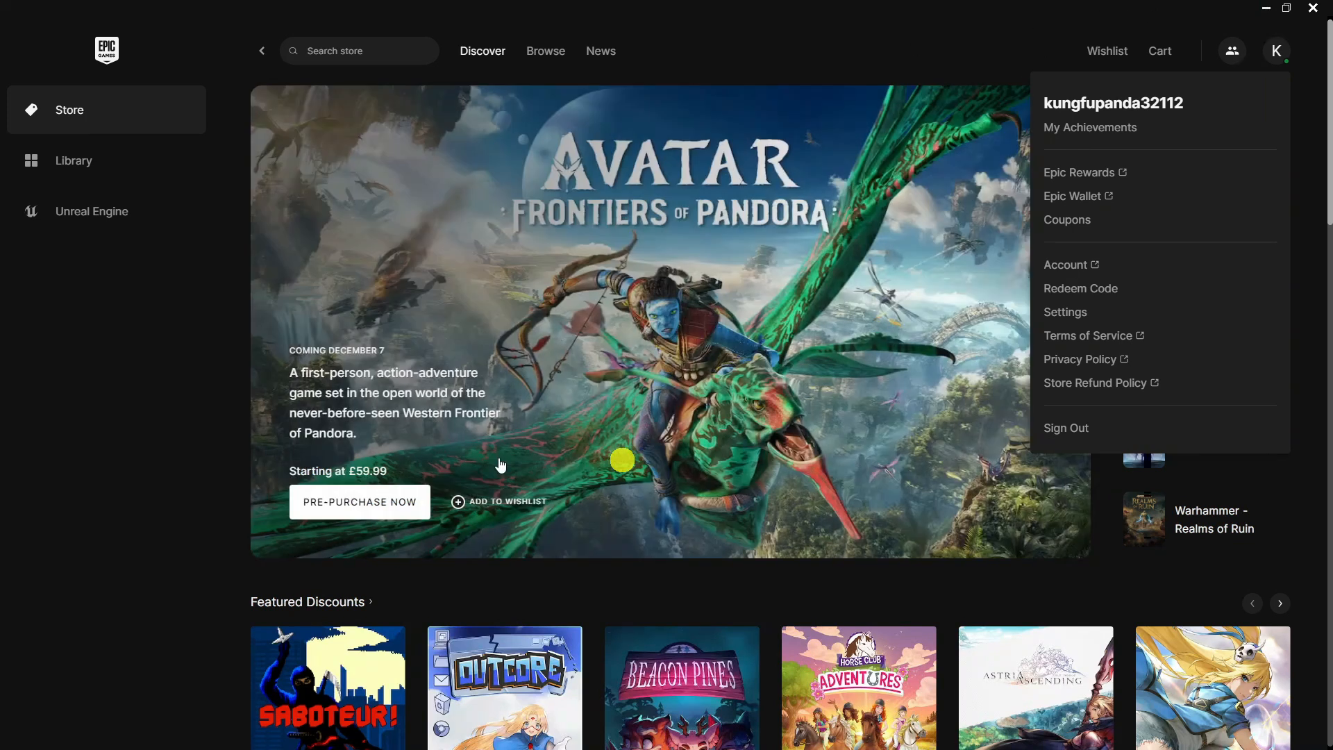
pyautogui.moveTo(818, 64)
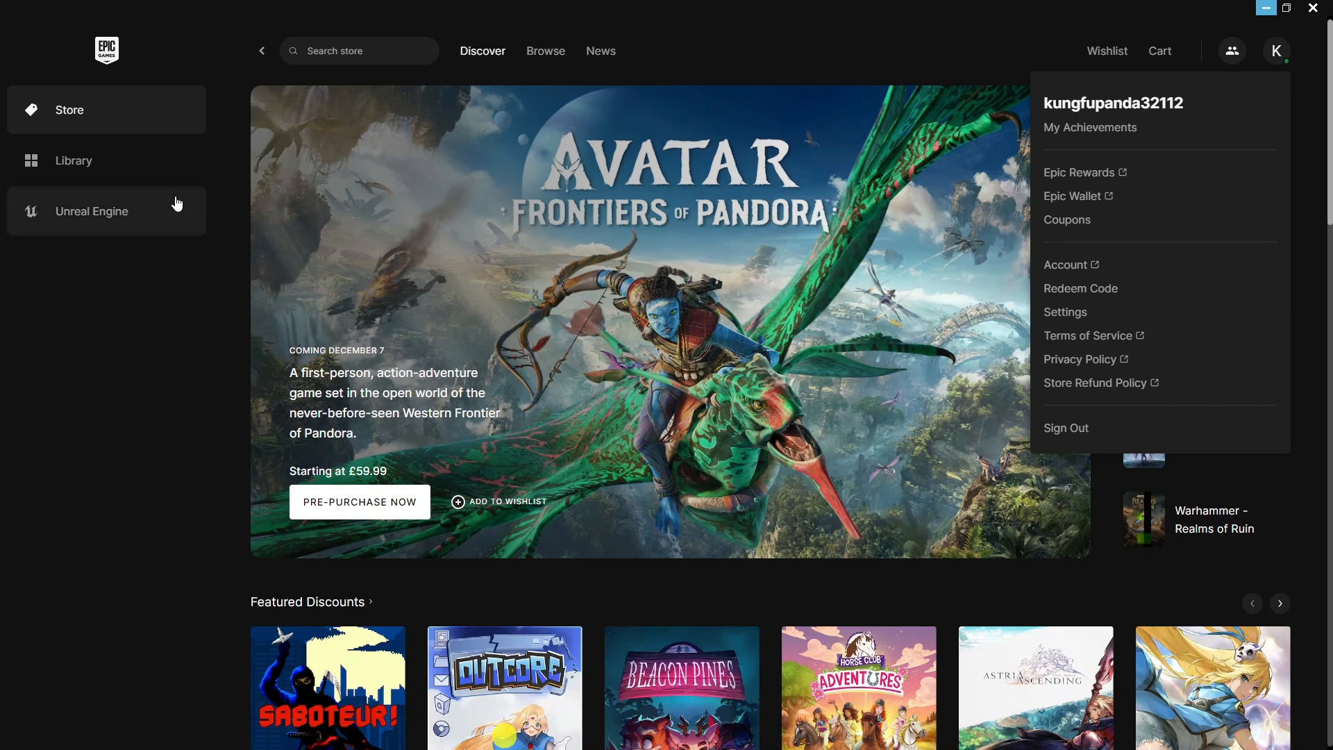
# Step: Go to the Epic Games Launcher Library, which shows Fortnite available to install
pyautogui.click(73, 160)
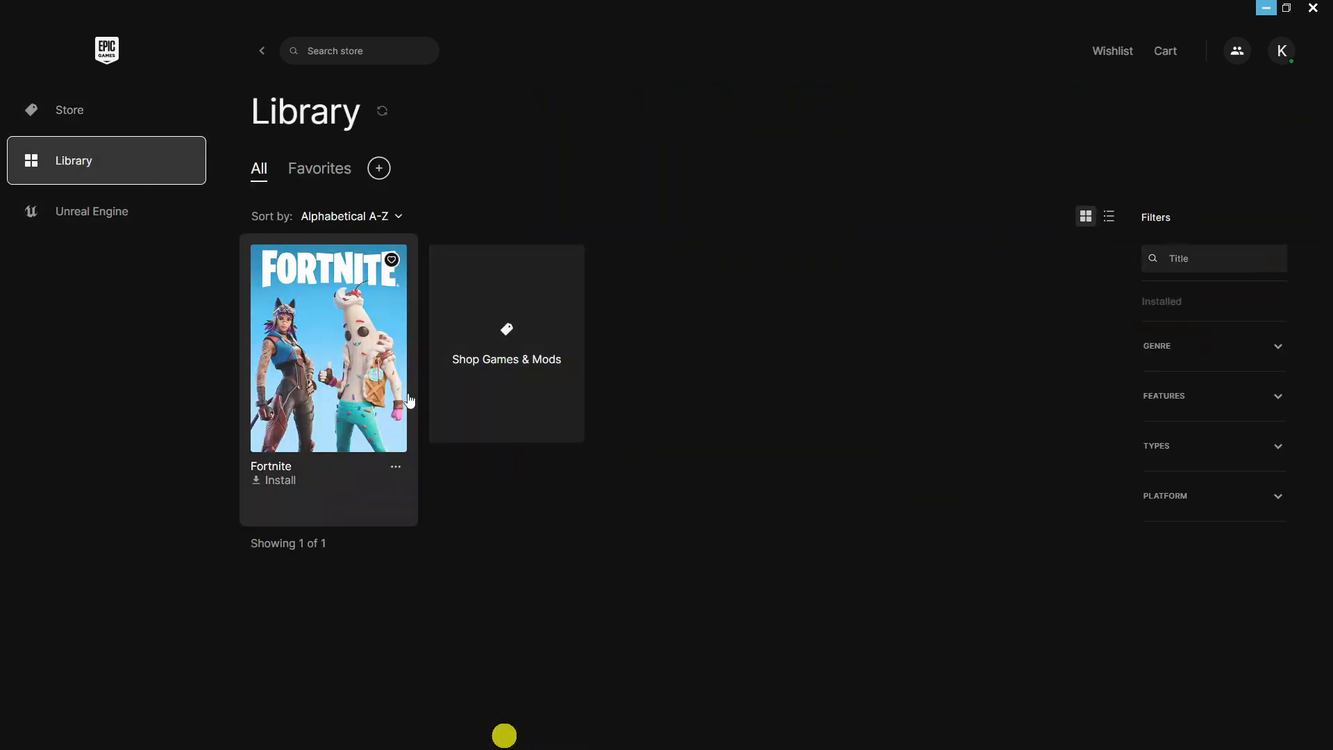
pyautogui.moveTo(608, 515)
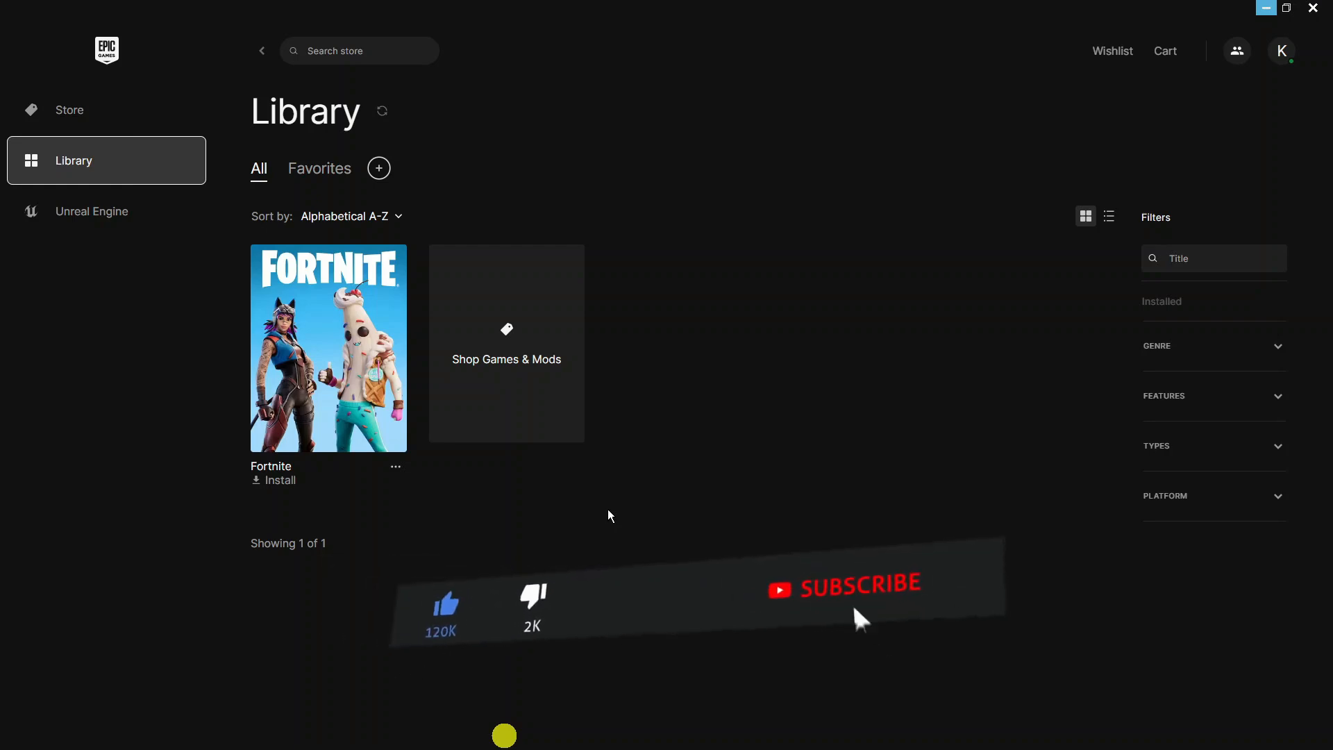
pyautogui.click(858, 588)
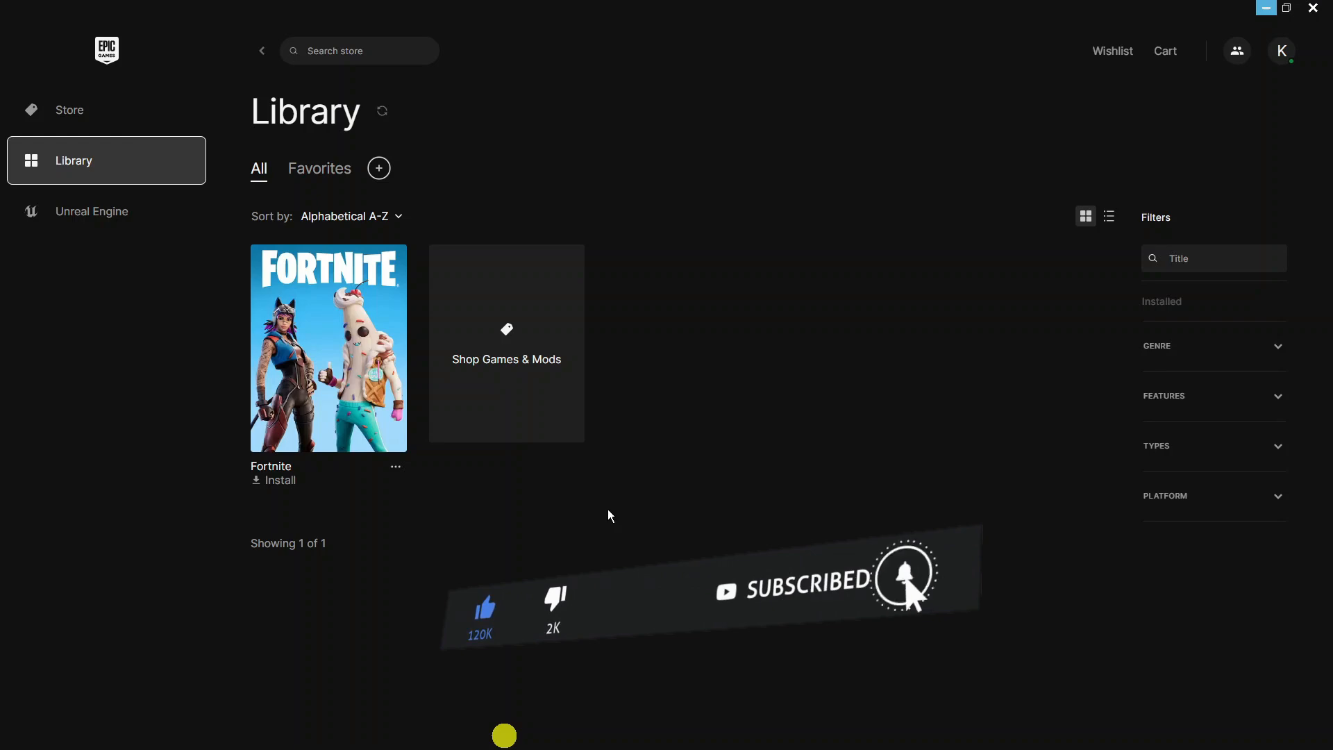